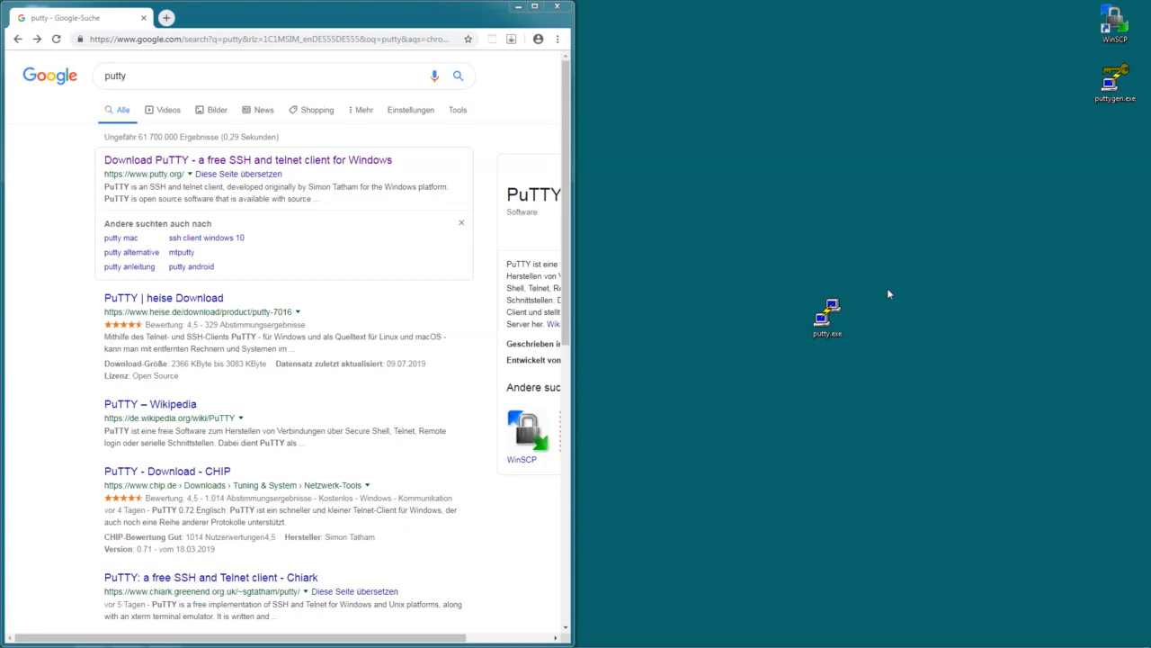
pyautogui.moveTo(154, 152)
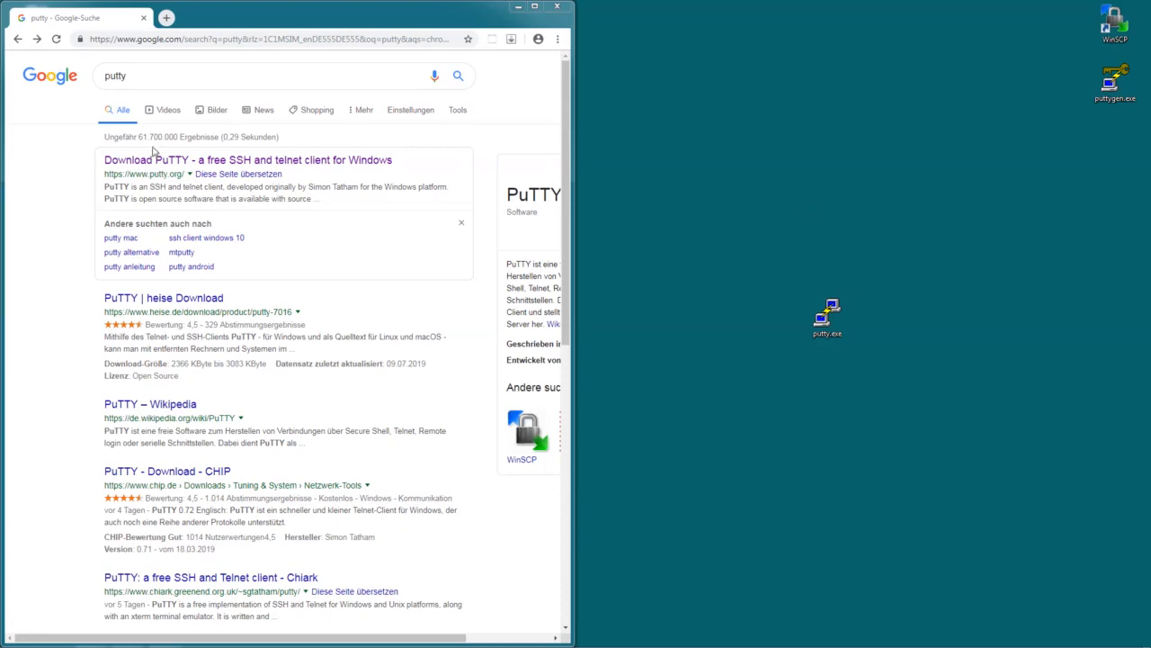
pyautogui.moveTo(171, 166)
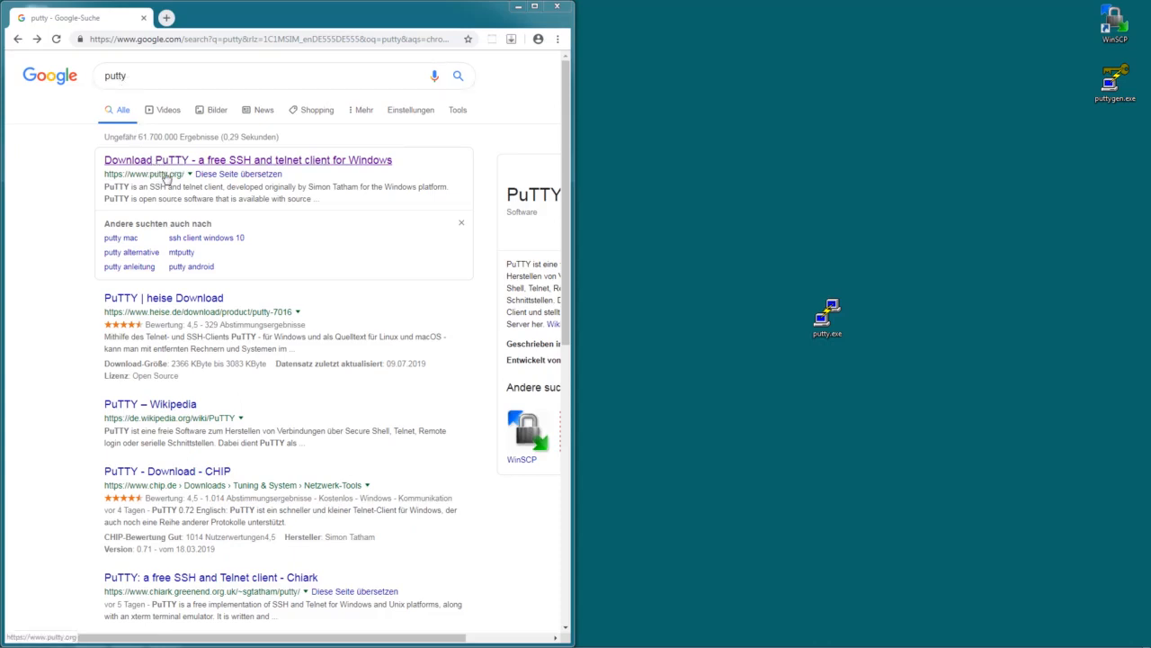
# Go from the putty.org result to the PuTTY 0.72 release page and its 64-bit putty.exe link.
pyautogui.click(247, 159)
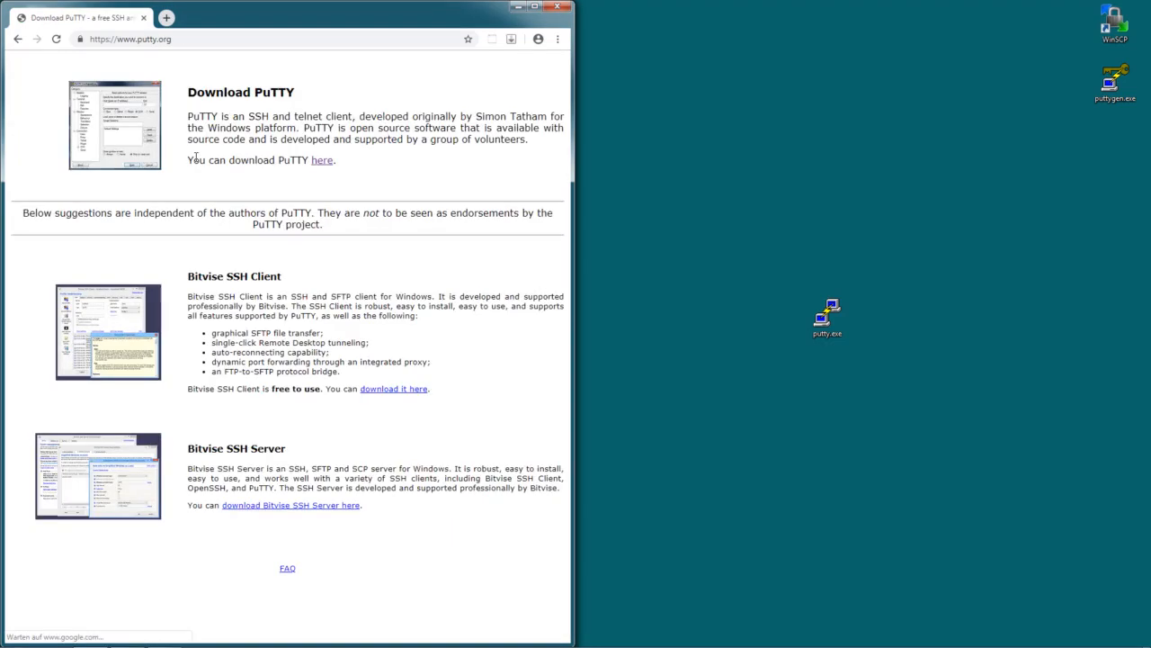
pyautogui.doubleClick(241, 92)
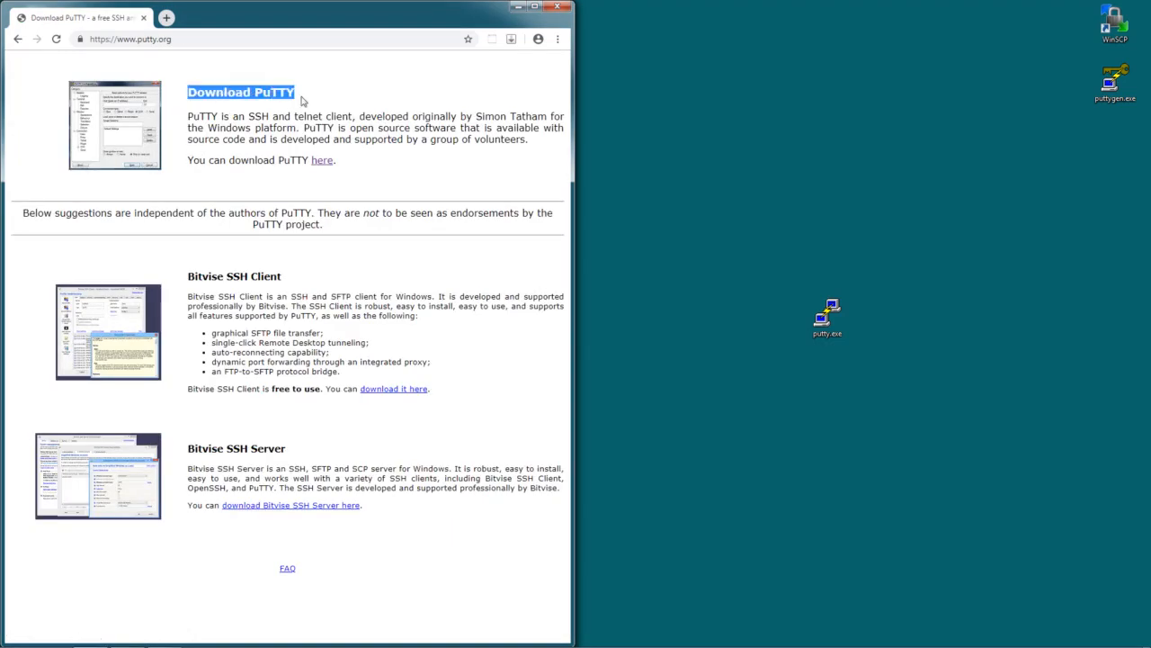
pyautogui.moveTo(322, 160)
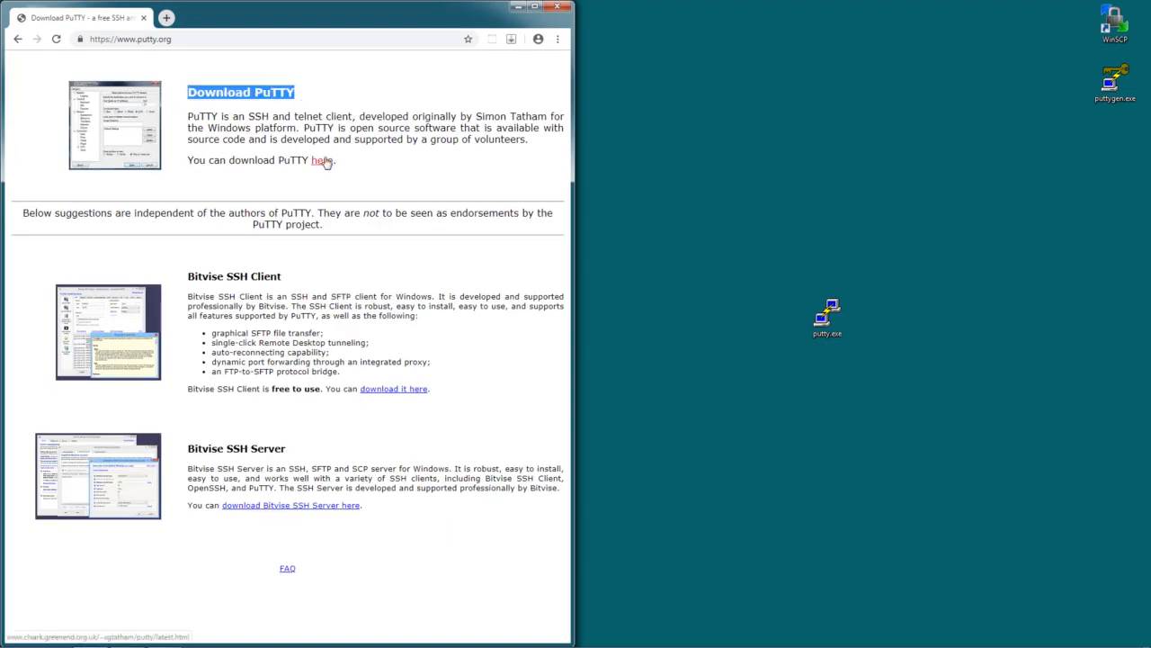
pyautogui.click(321, 160)
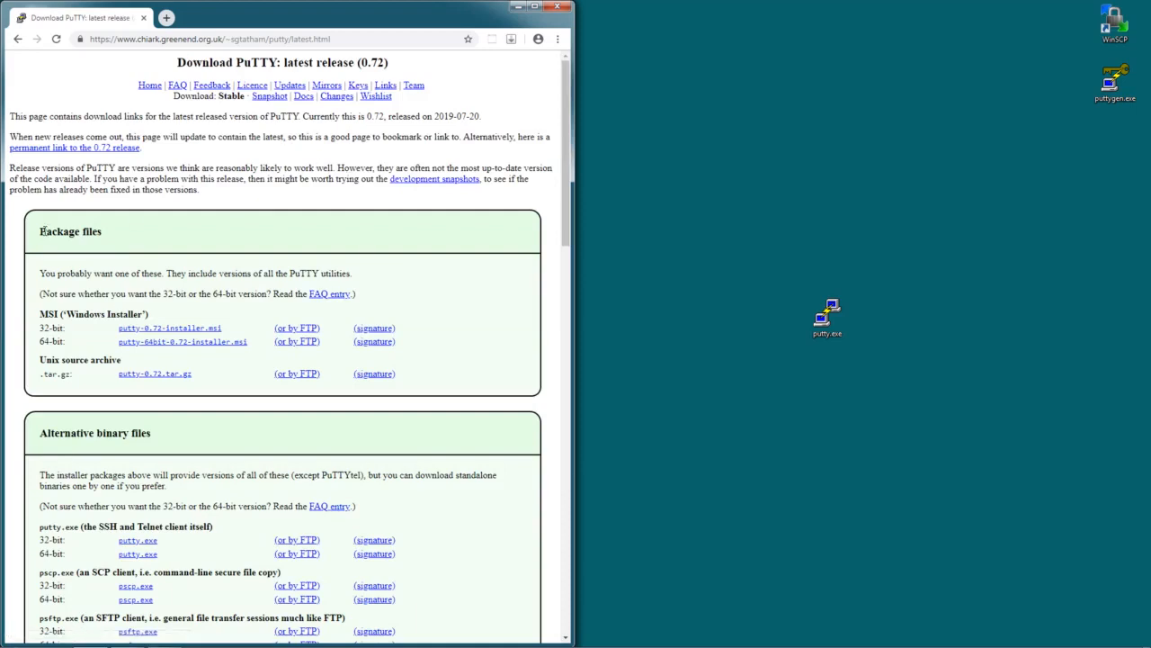
pyautogui.moveTo(115, 241)
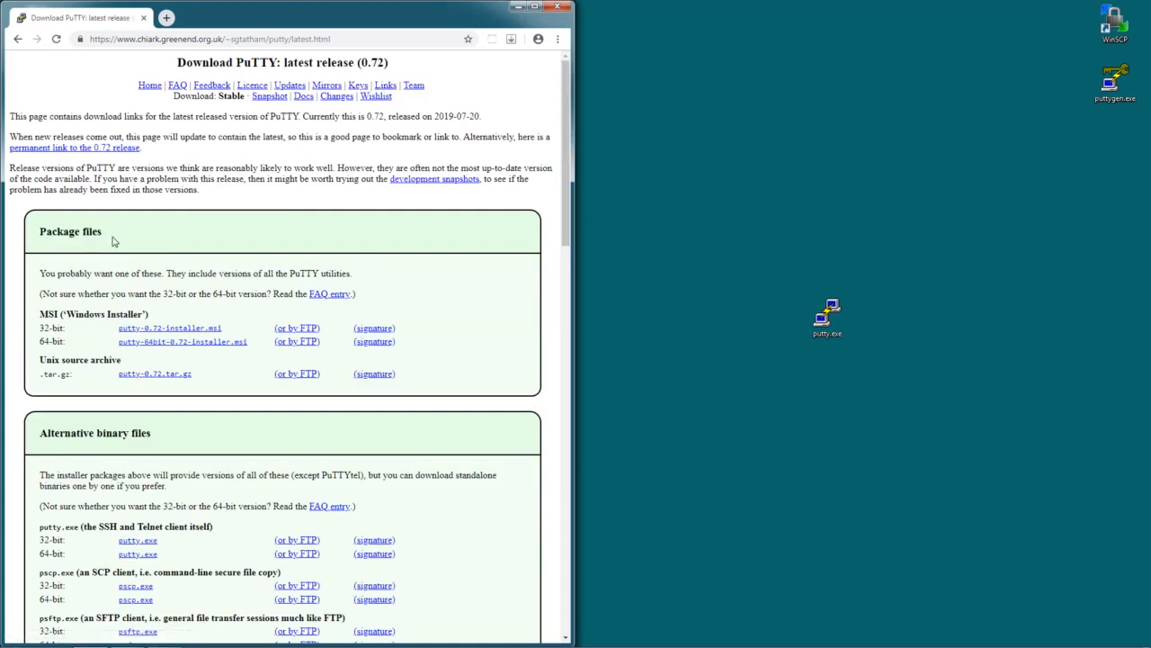
pyautogui.scroll(-3)
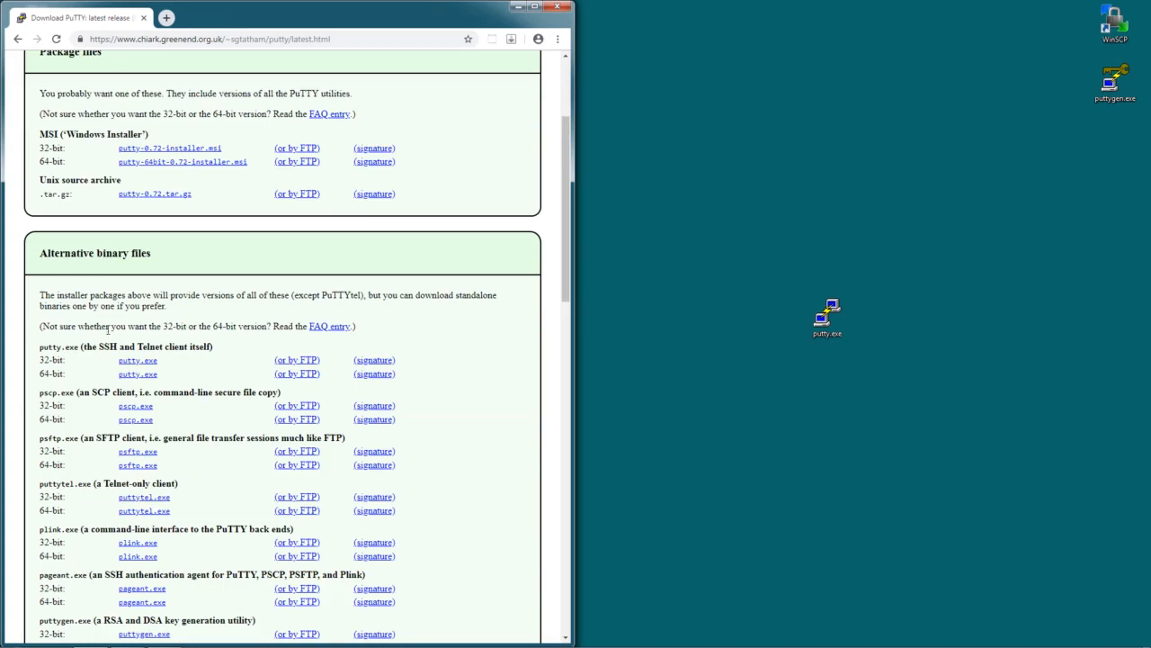
pyautogui.doubleClick(59, 346)
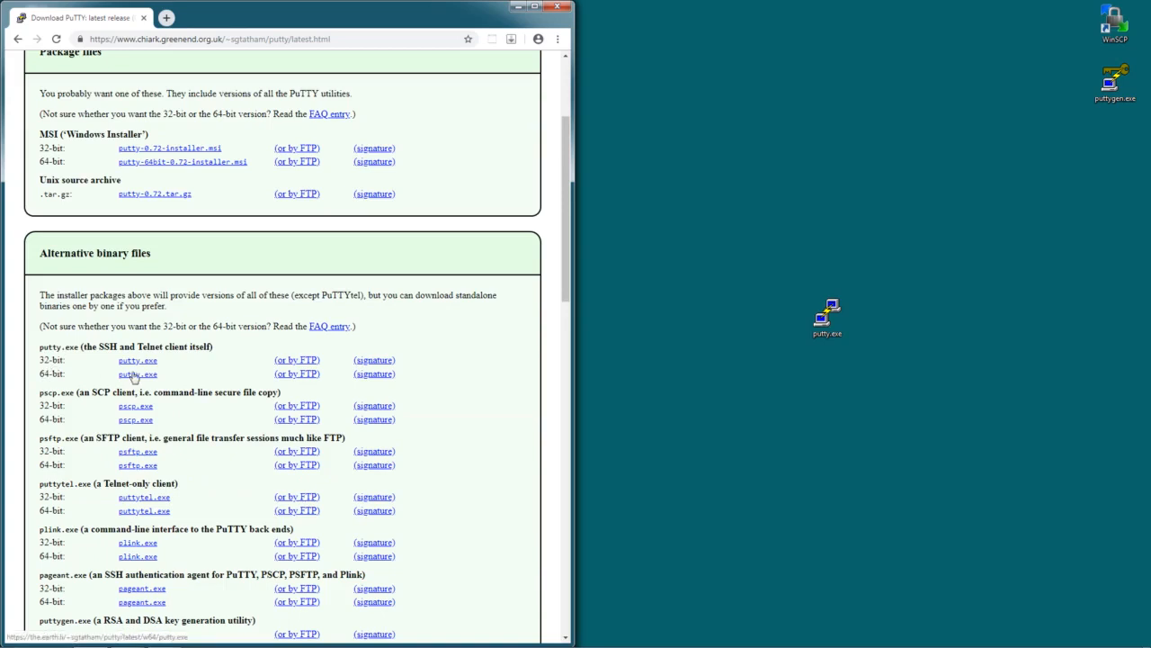
pyautogui.click(827, 315)
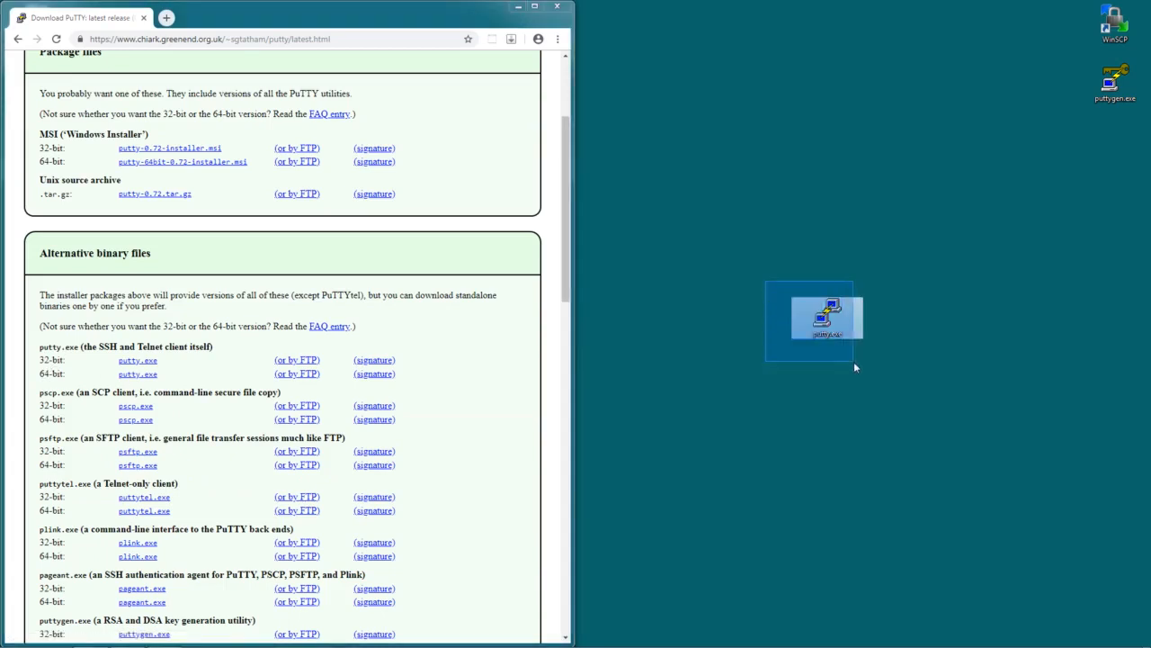
# Launch putty.exe and enter host 192.168.178.32 for an SSH session on port 22.
pyautogui.doubleClick(825, 314)
pyautogui.write('192')
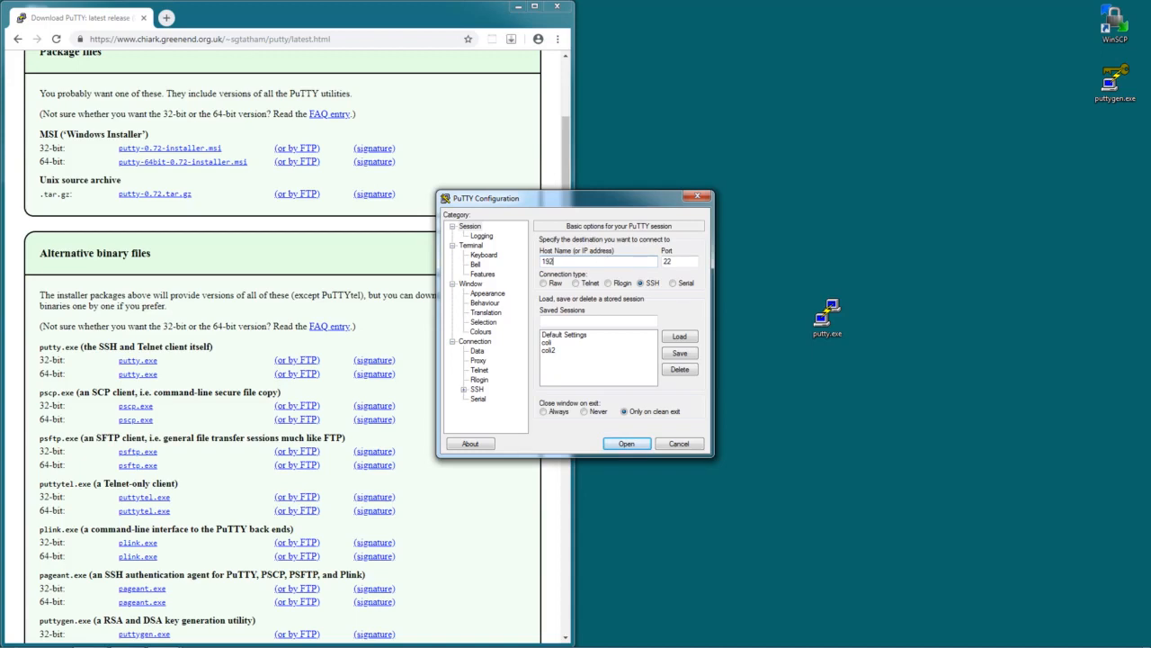
pyautogui.write('.168.178.32')
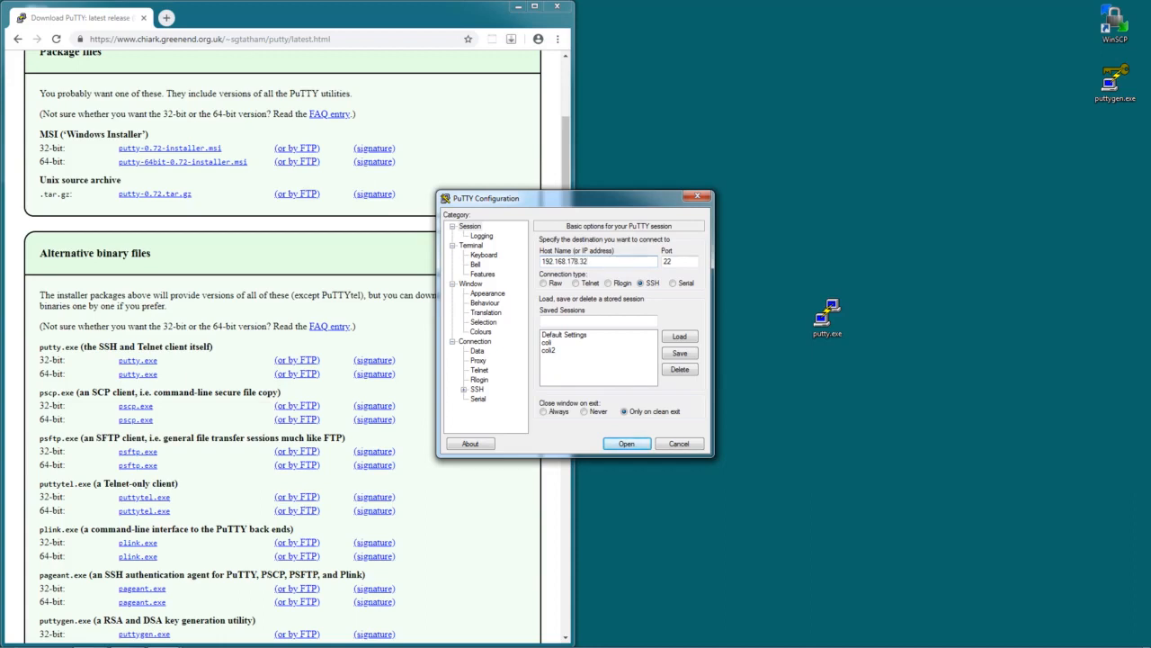
pyautogui.moveTo(626, 443)
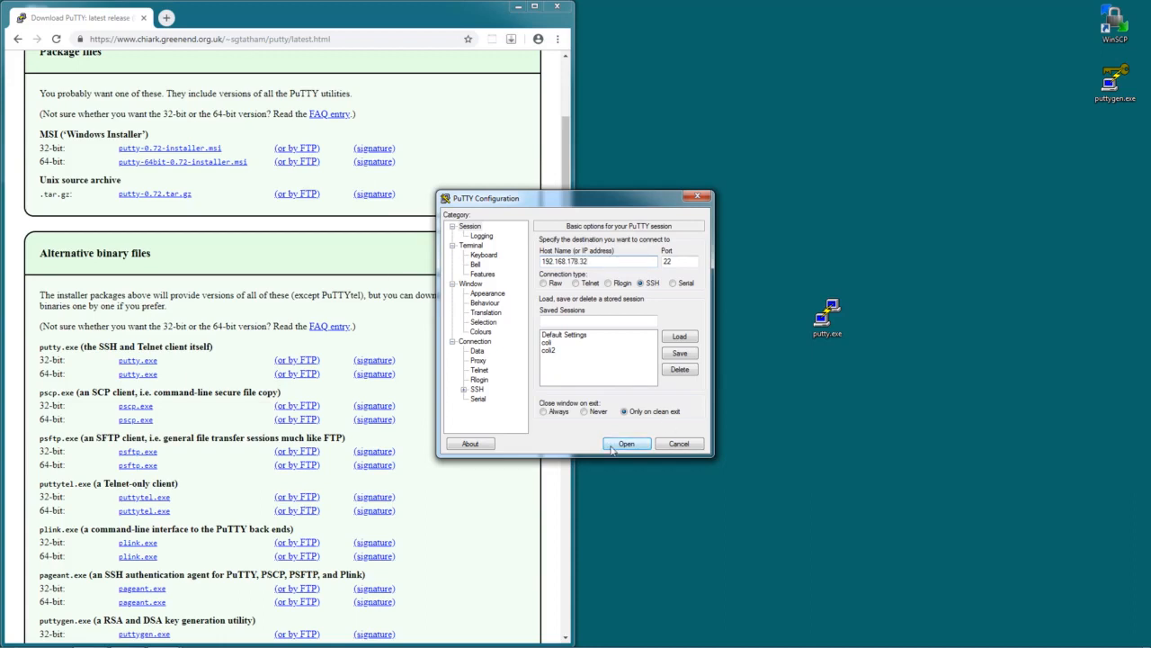
# Connect to the tablet and log in as root with the password from its About screen.
pyautogui.click(626, 443)
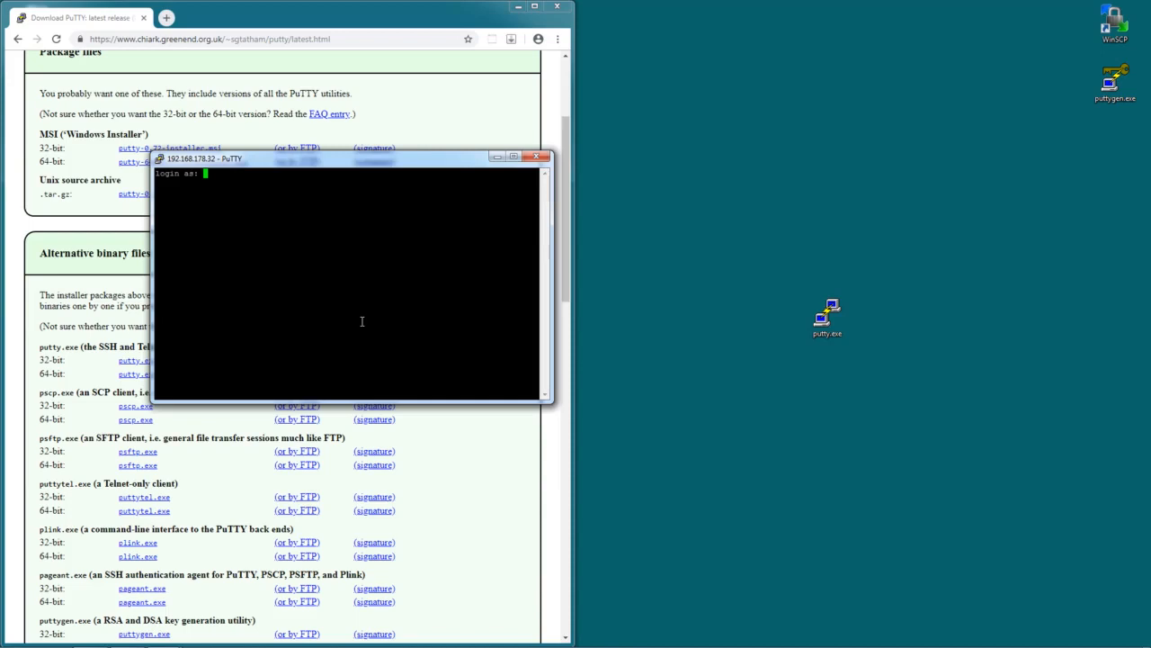
pyautogui.write('root')
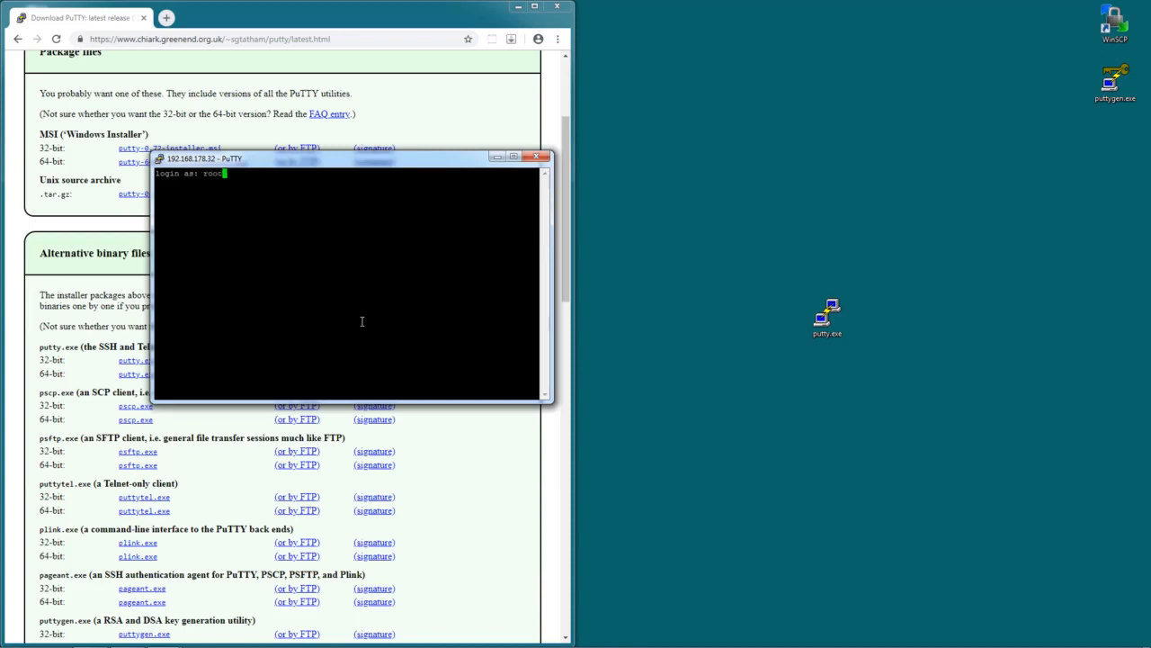
pyautogui.press('Return')
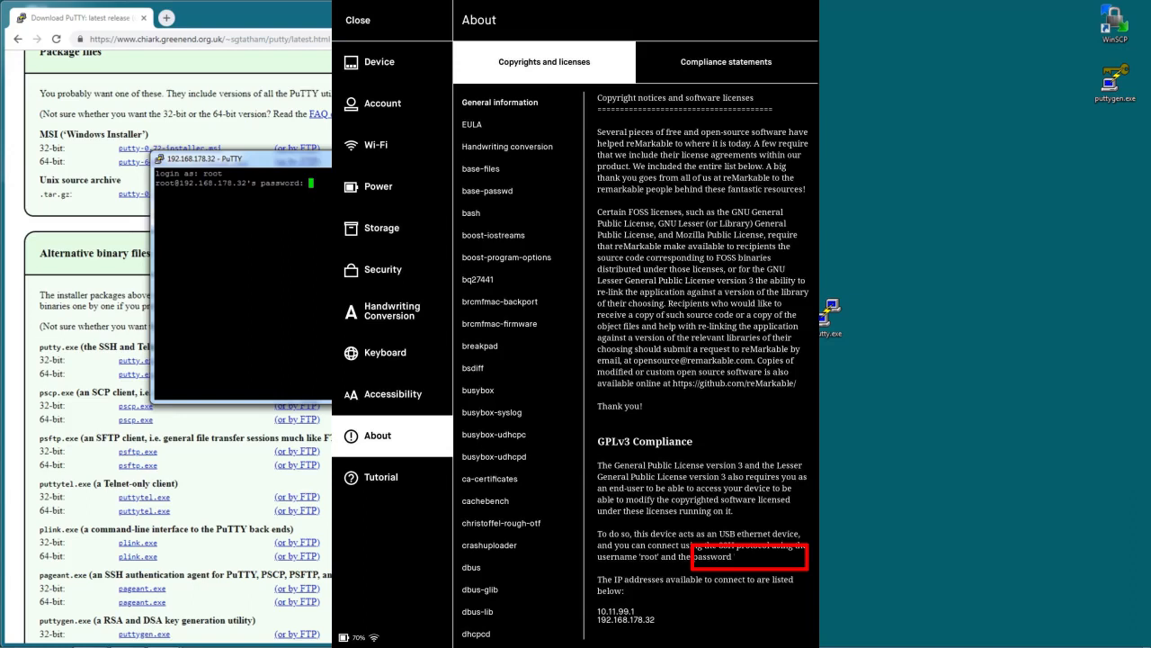
pyautogui.click(357, 19)
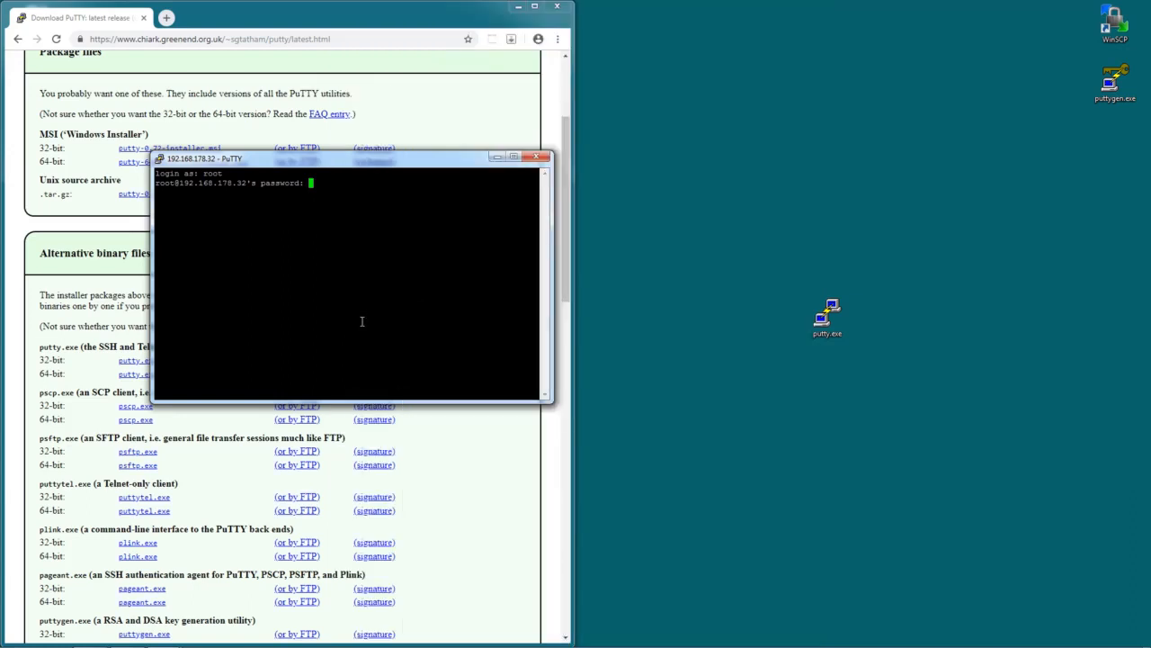
pyautogui.press('Return')
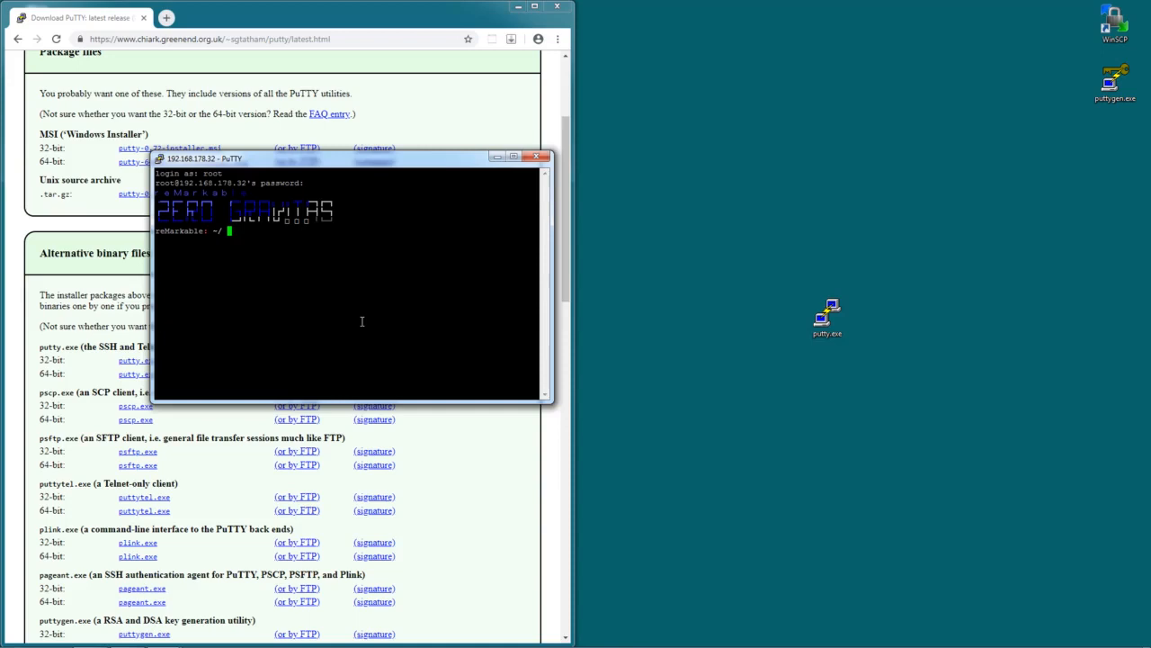
pyautogui.click(547, 157)
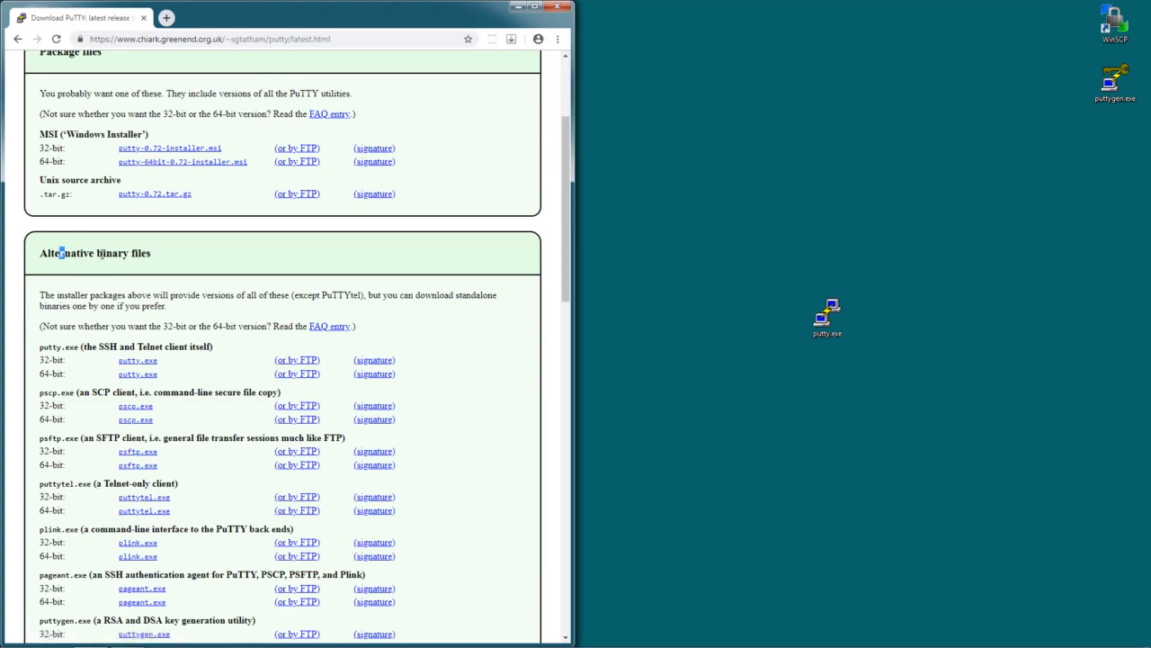
# Scroll to the puttygen.exe entry and download puttygen.exe to the desktop.
pyautogui.scroll(-3)
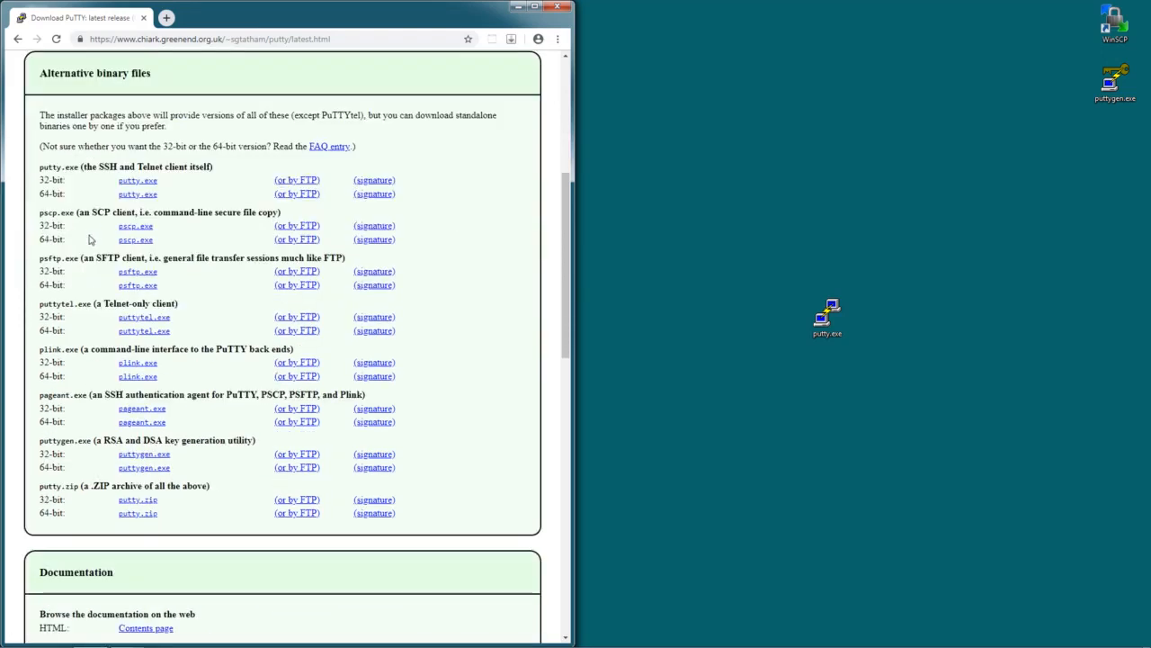
pyautogui.doubleClick(56, 439)
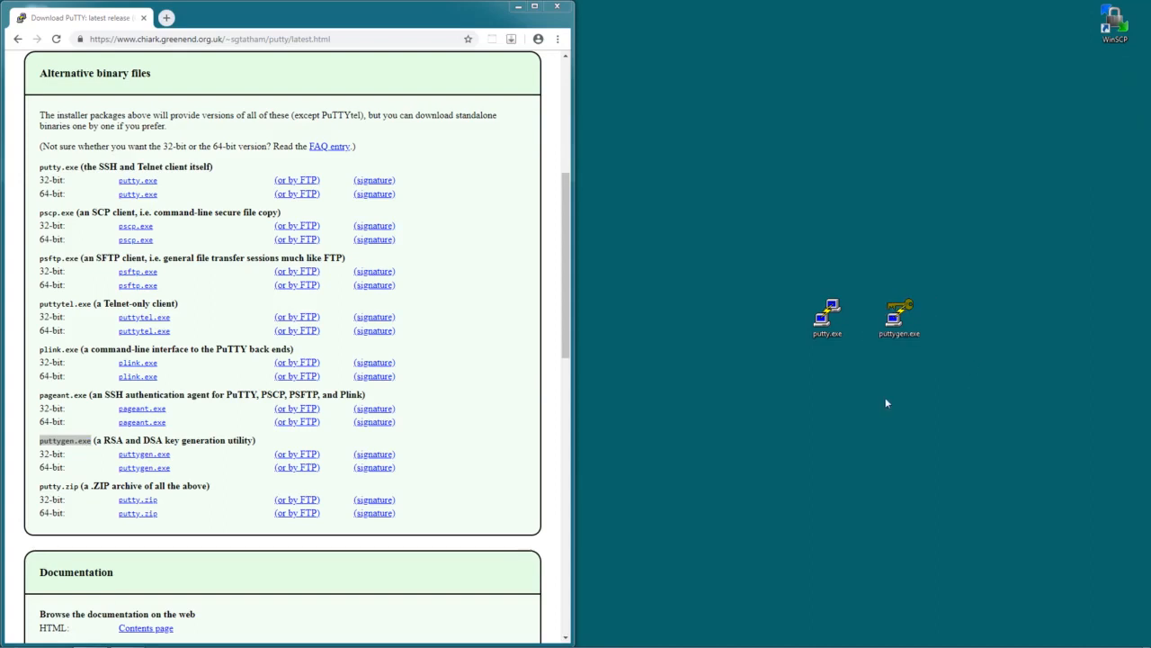
pyautogui.click(898, 318)
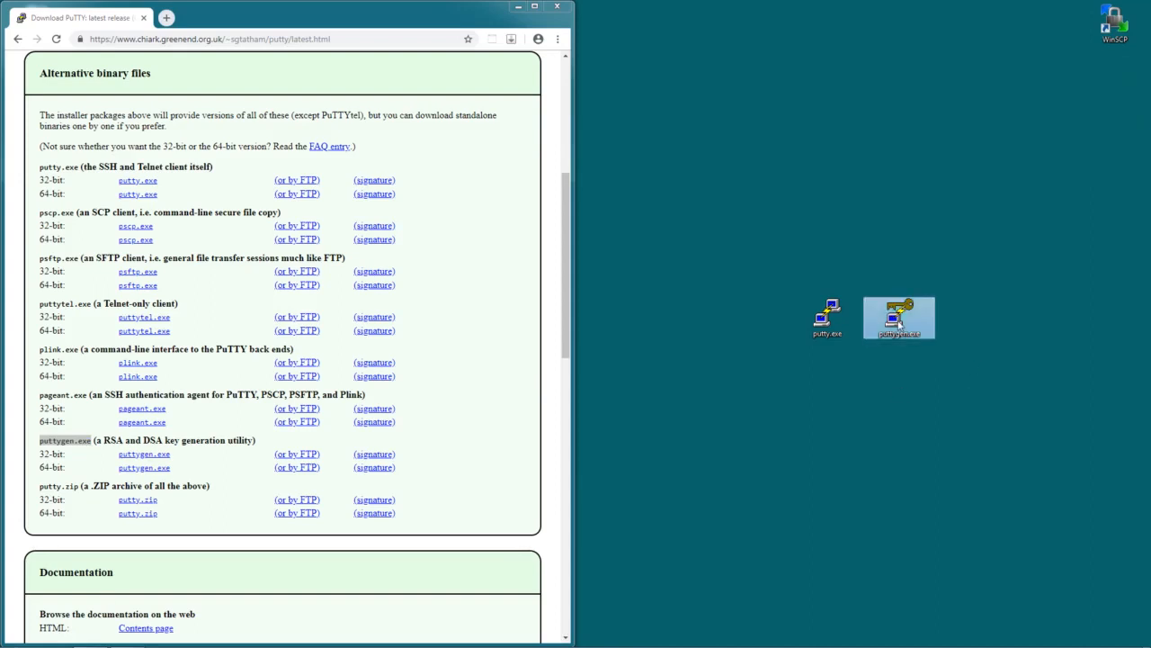
# Launch puttygen.exe, generate a 2048-bit RSA key pair, and minimize Chrome.
pyautogui.doubleClick(899, 317)
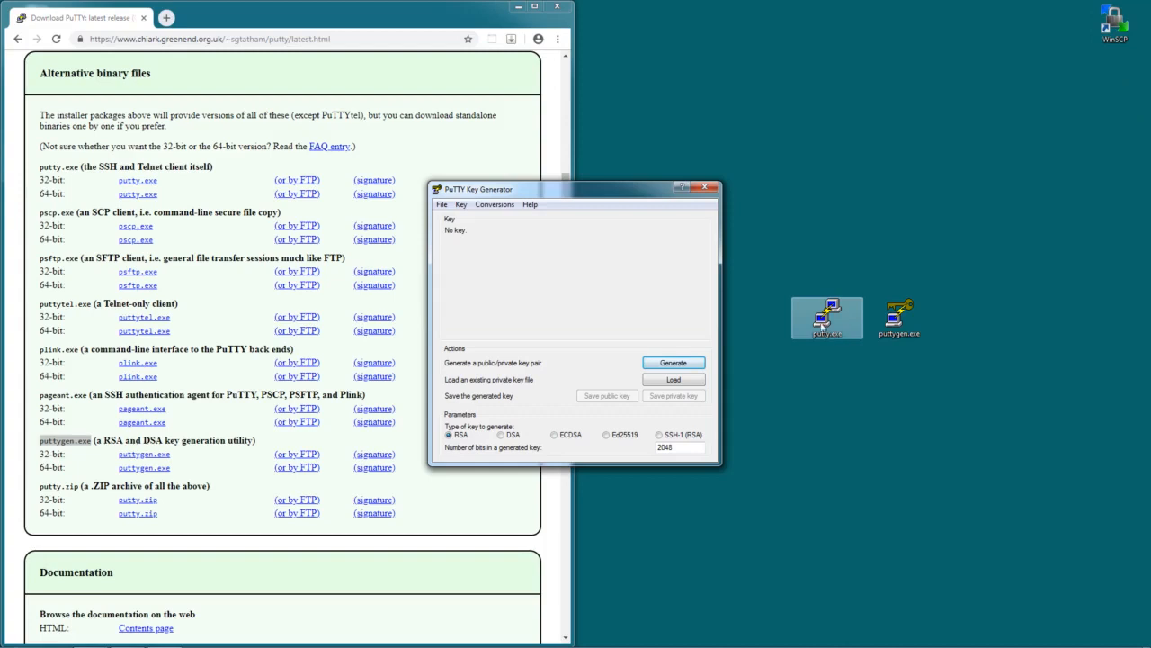
pyautogui.click(672, 362)
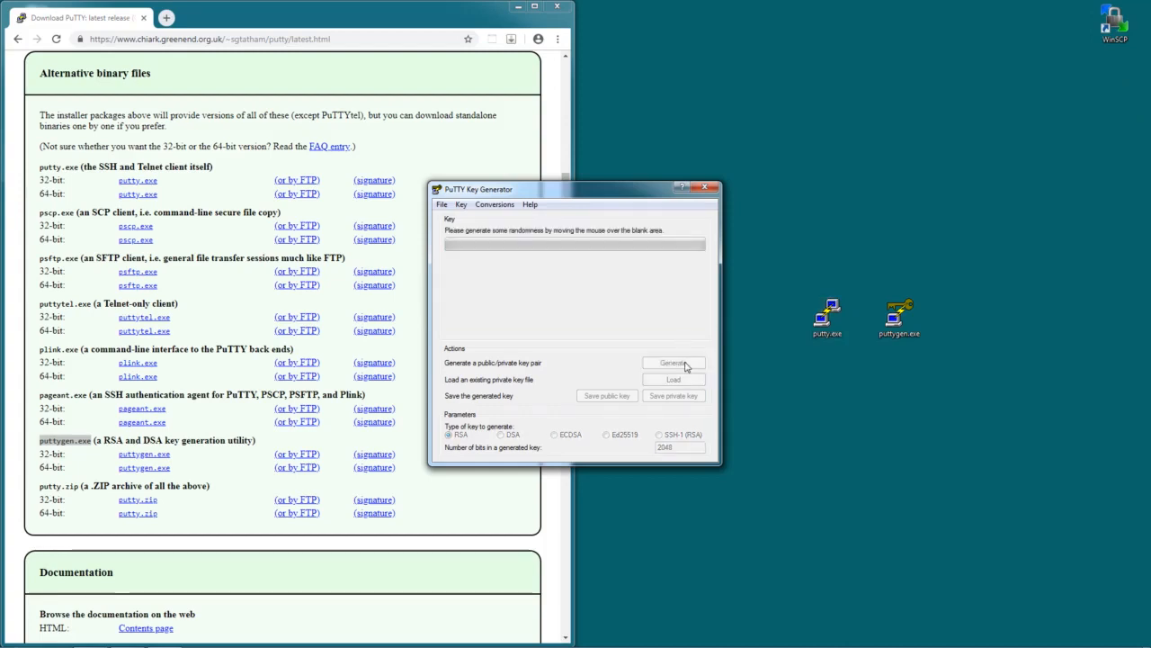
pyautogui.click(673, 362)
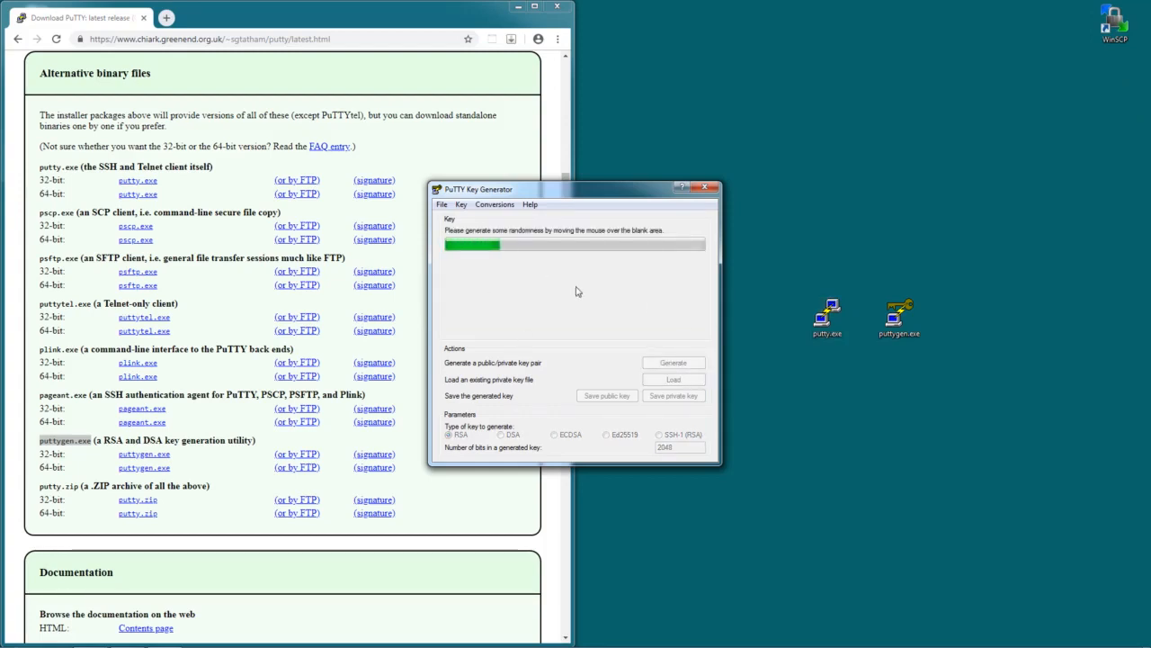
pyautogui.click(673, 363)
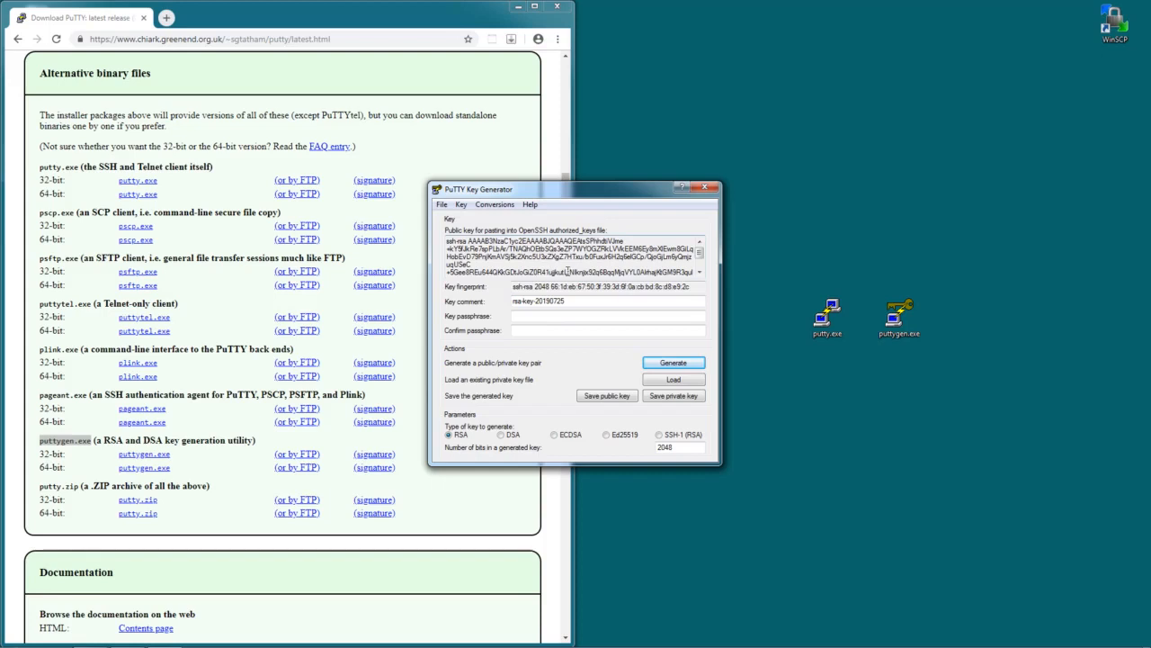
pyautogui.click(535, 7)
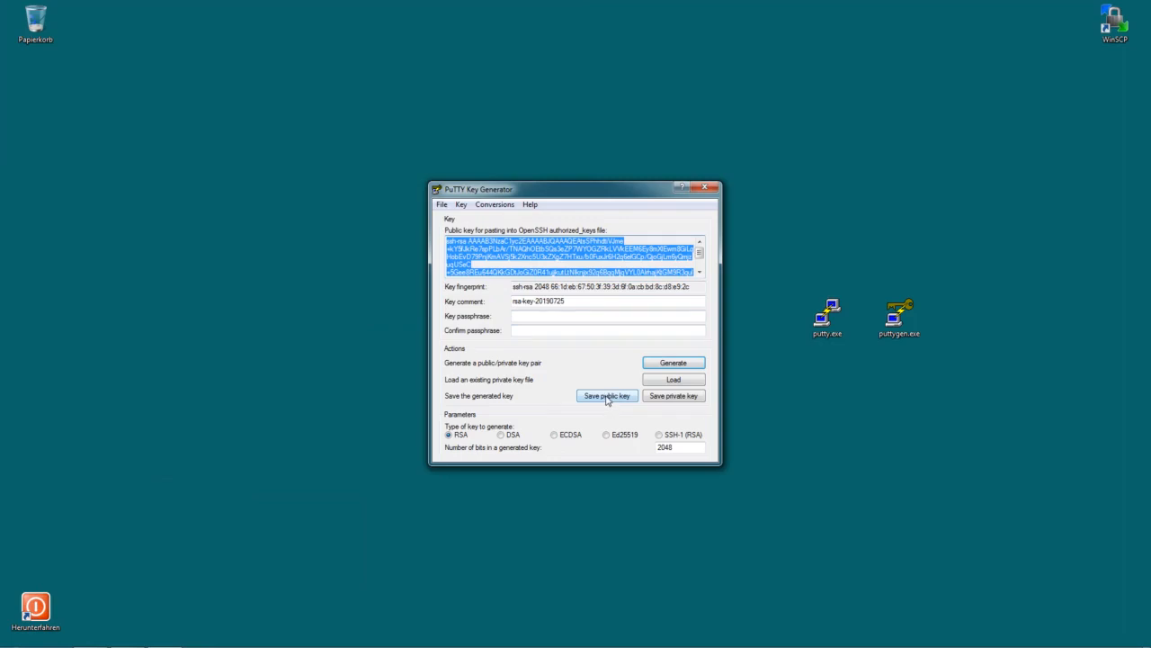
# Save the public key to the desktop as id_rsa.public.
pyautogui.click(606, 396)
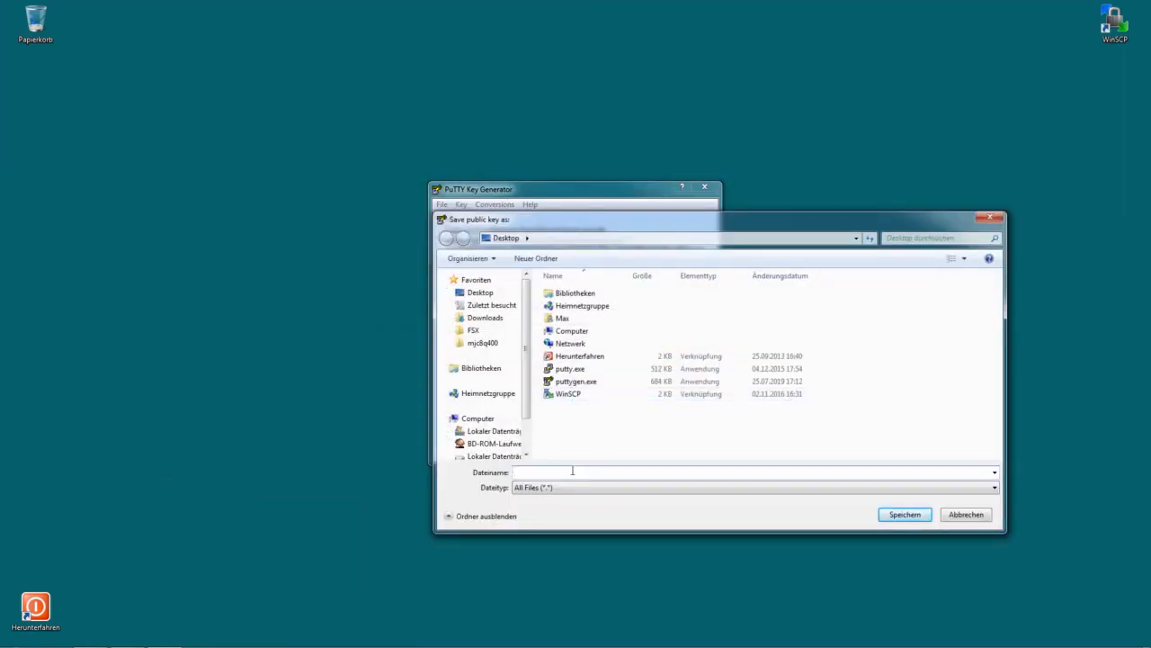
pyautogui.write('id_rsa')
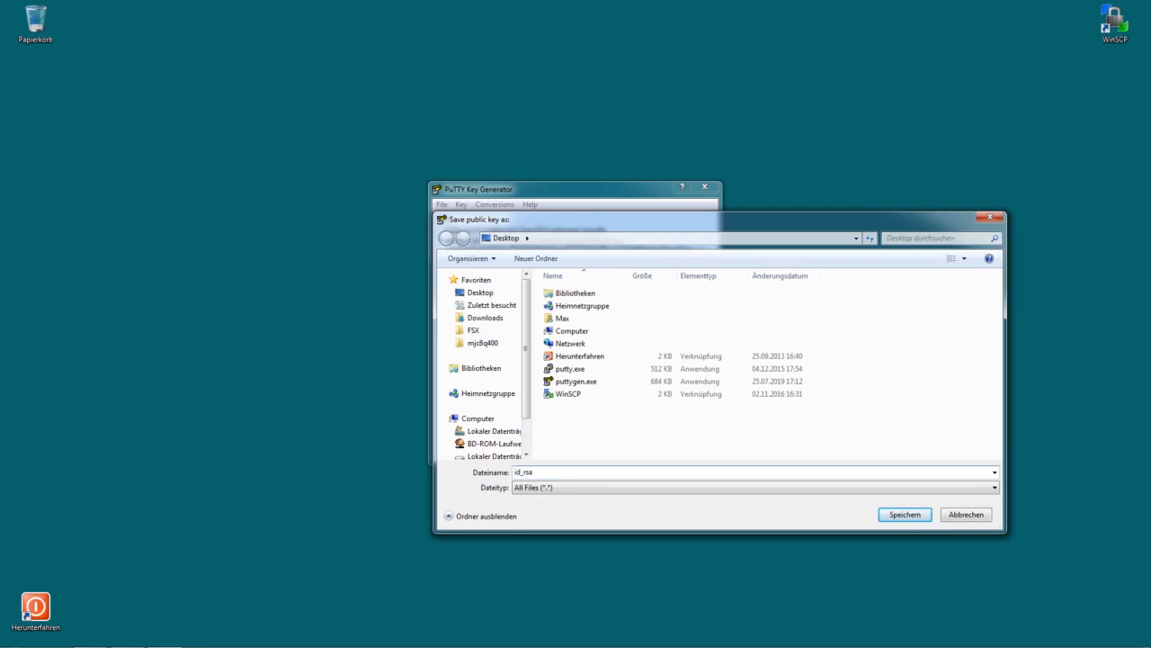
pyautogui.write('.public')
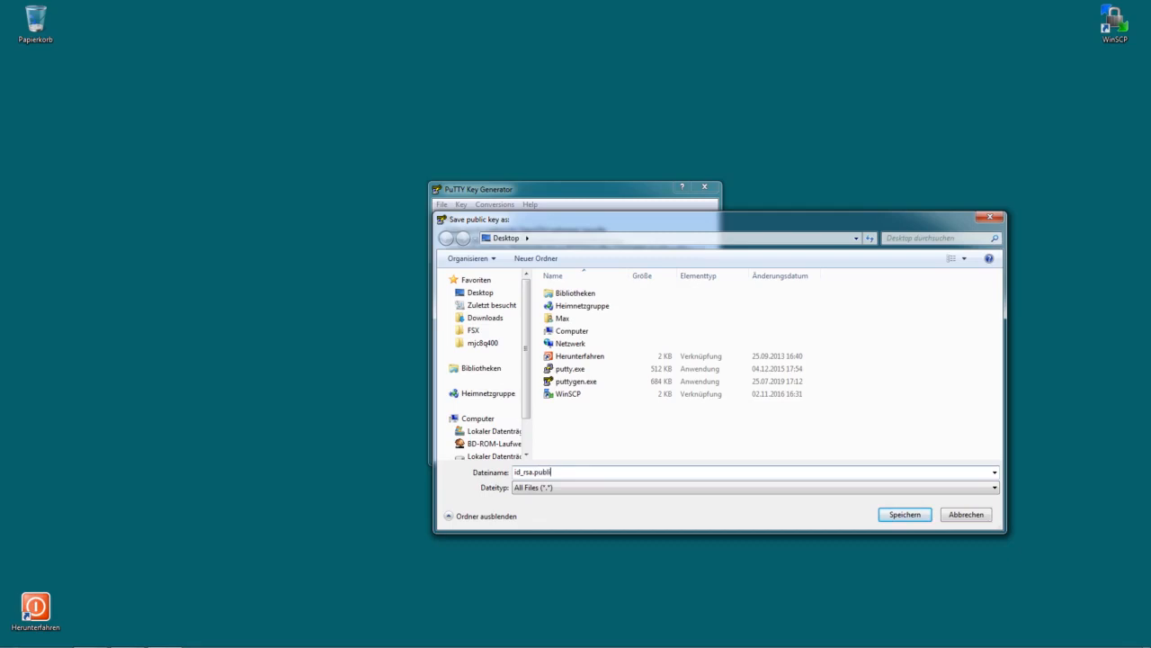
pyautogui.click(905, 514)
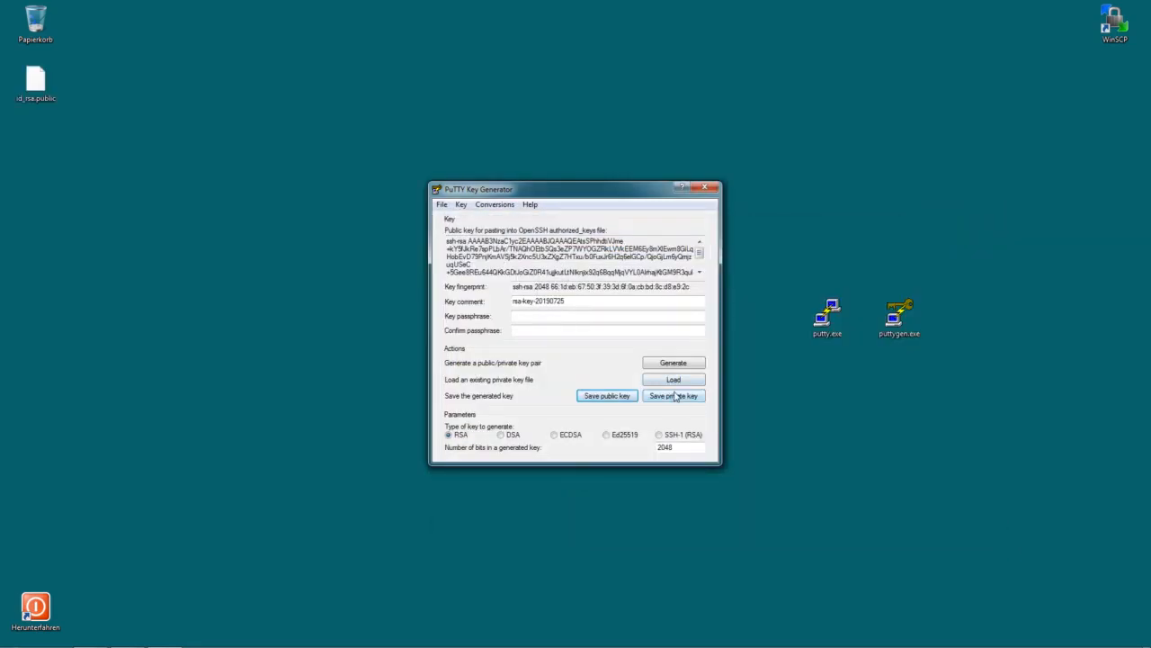
# Save the private key without a passphrase to the desktop as id_rsa.ppk.
pyautogui.click(674, 396)
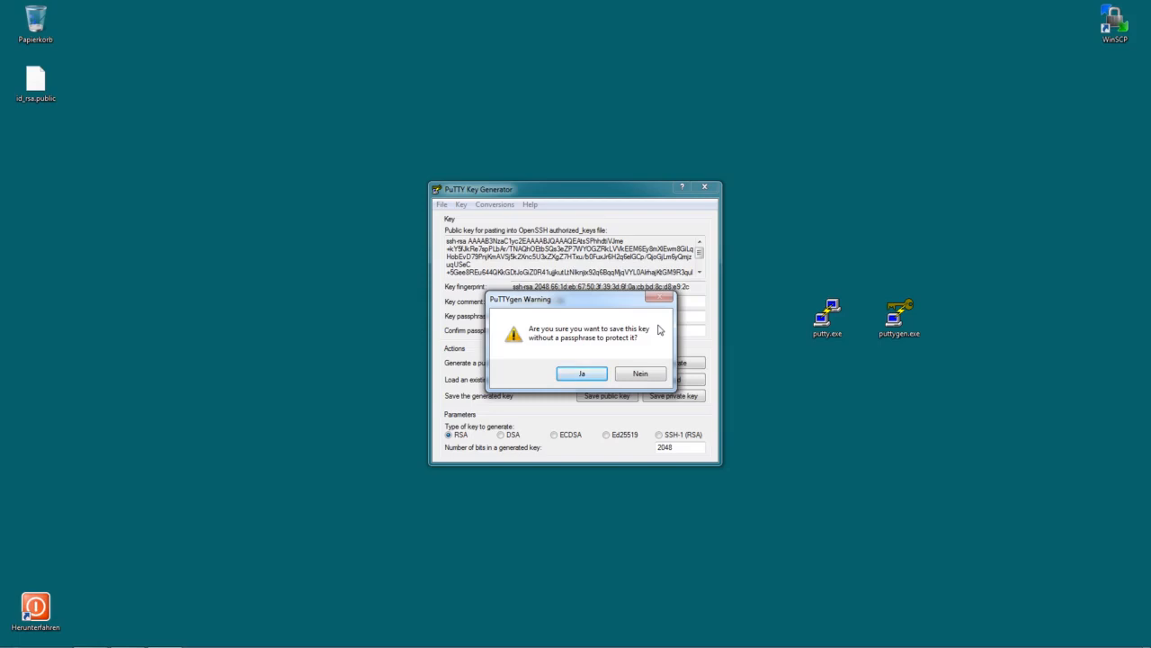
pyautogui.click(582, 373)
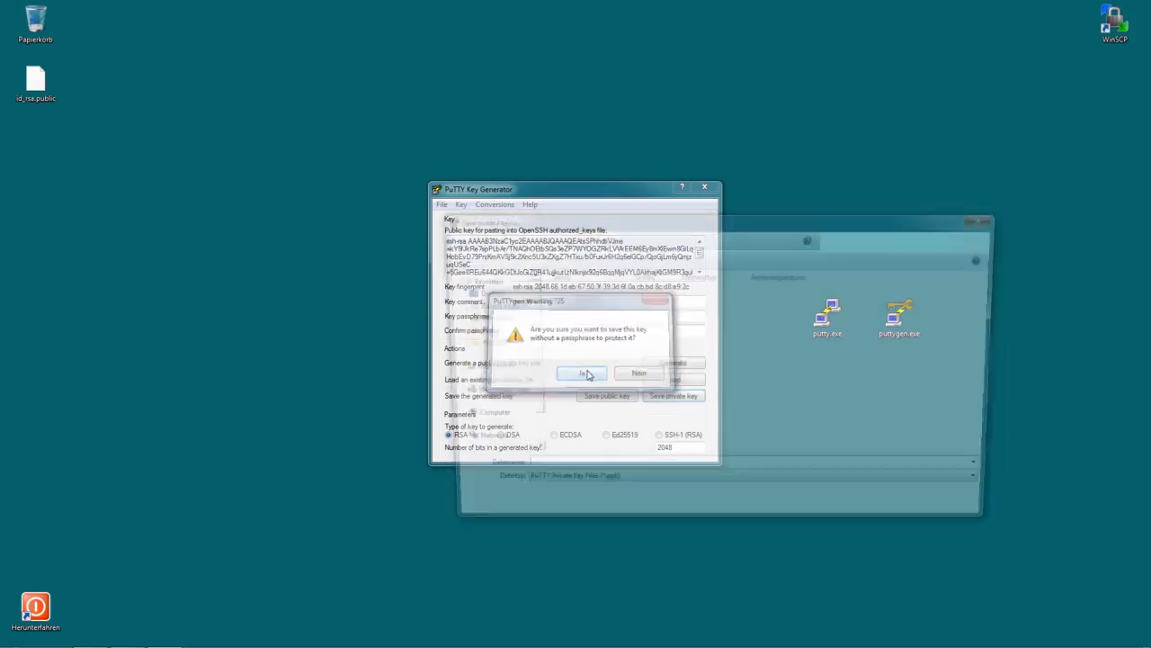
pyautogui.click(581, 373)
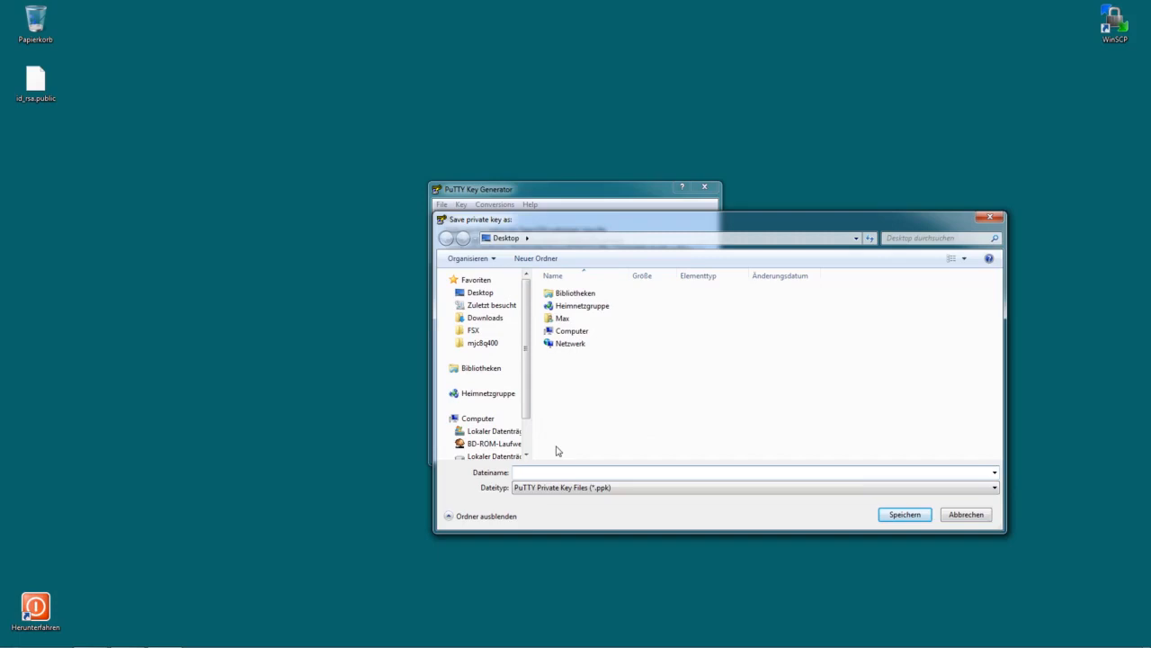
pyautogui.write('id_rsa')
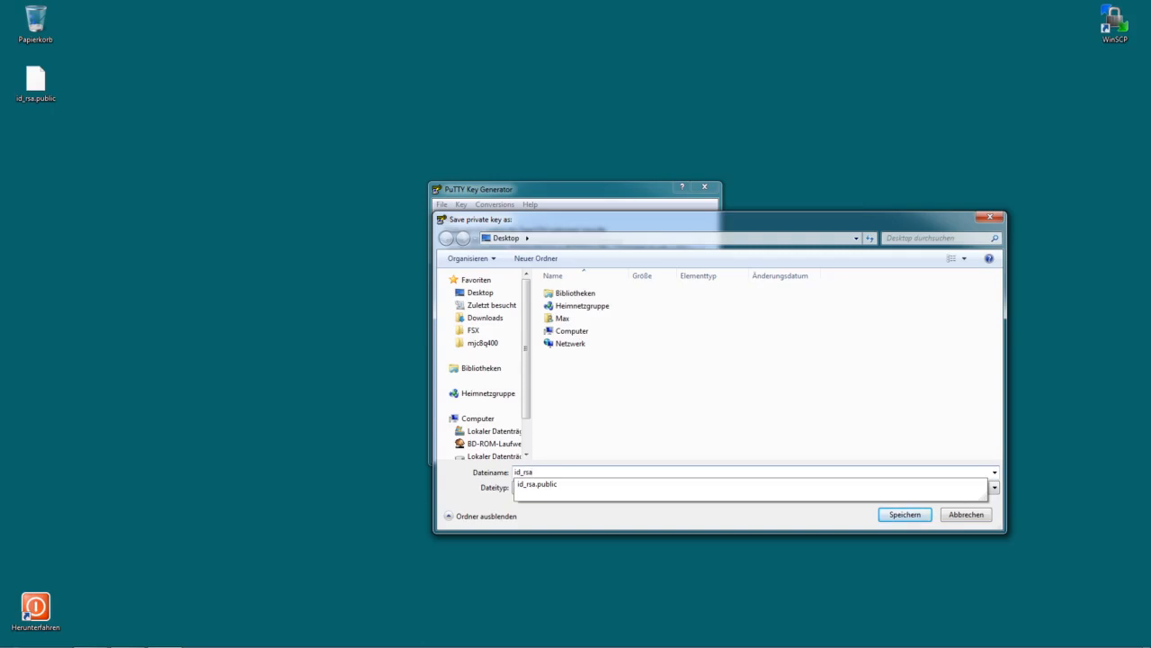
pyautogui.click(904, 514)
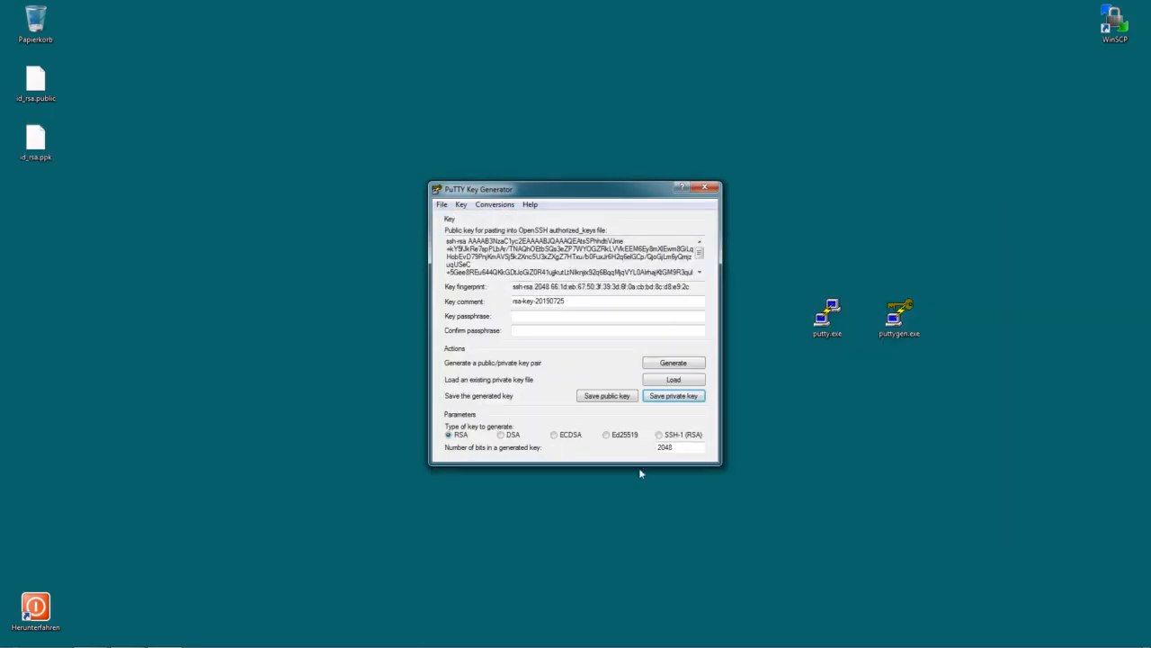
# Select the public key text in PuTTYgen and launch putty.exe from the desktop.
pyautogui.click(35, 142)
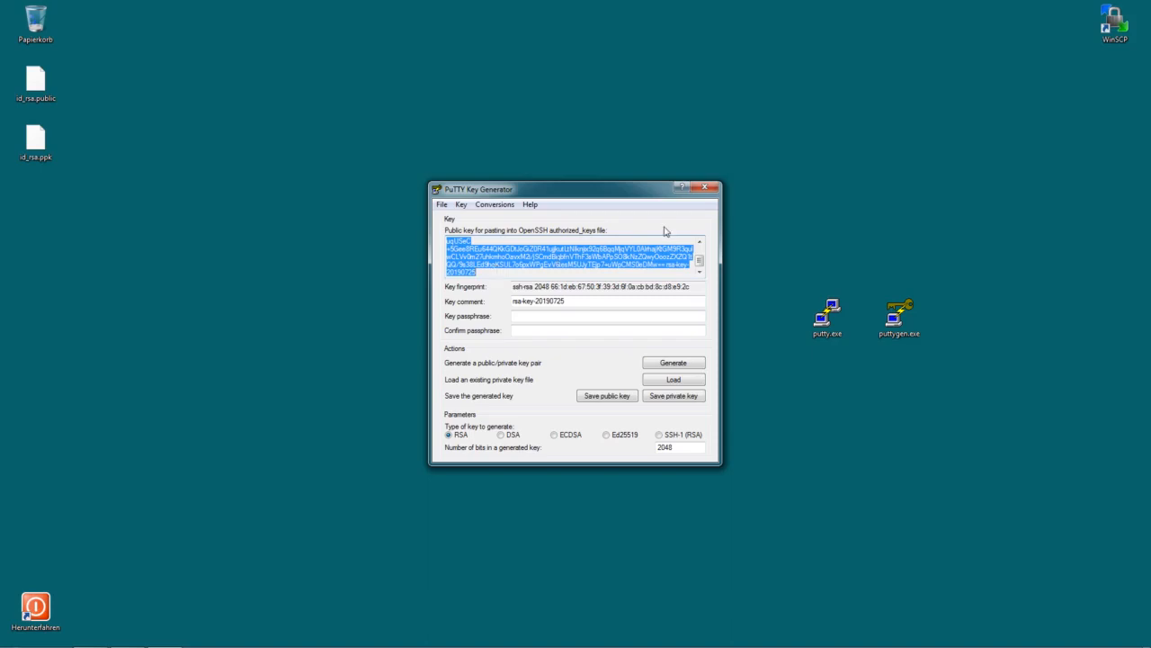
pyautogui.doubleClick(827, 312)
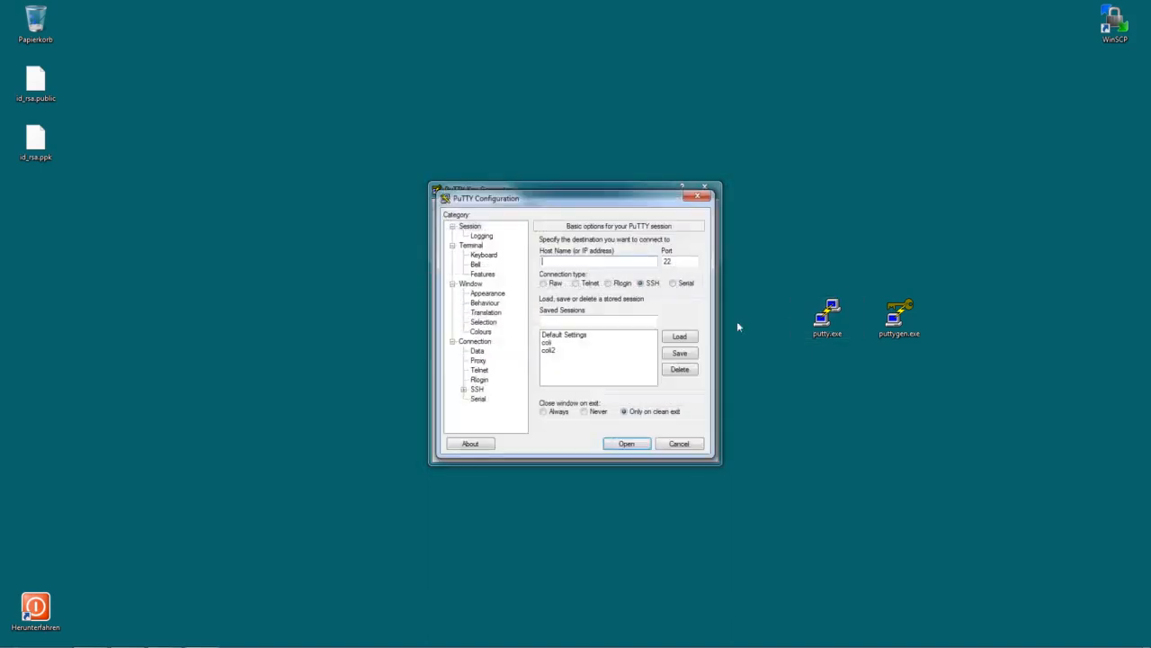
# Enter host 192.168.178.32 and save it as the session named 'rm'.
pyautogui.write('192.168.178.32')
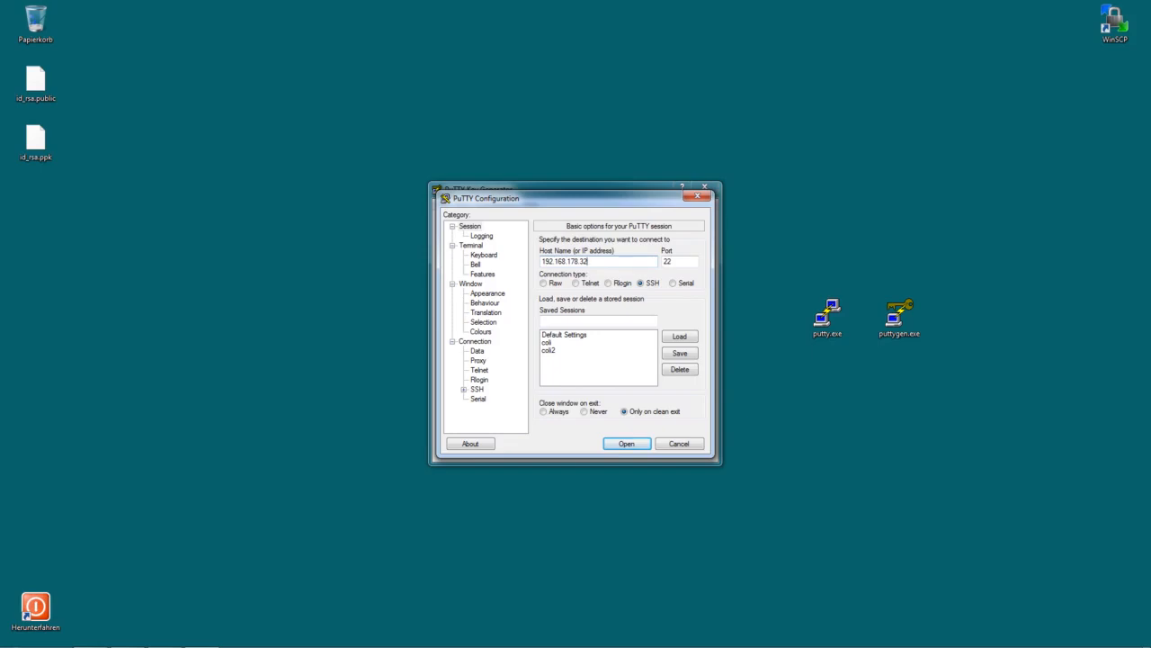
pyautogui.moveTo(625, 259)
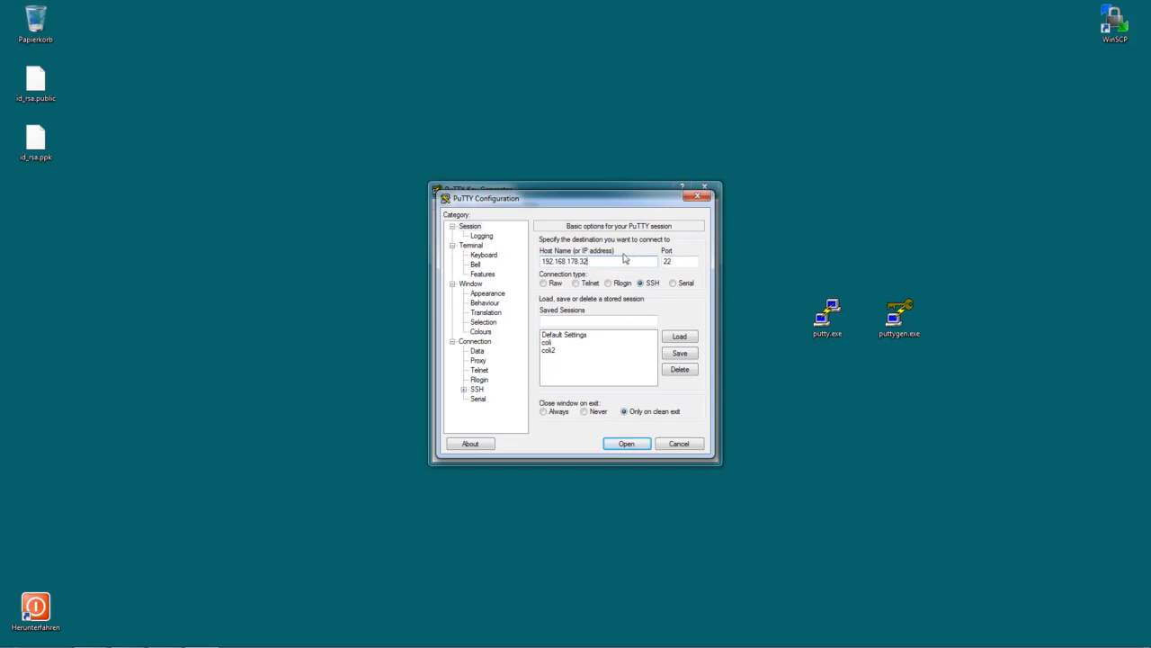
pyautogui.tripleClick(564, 261)
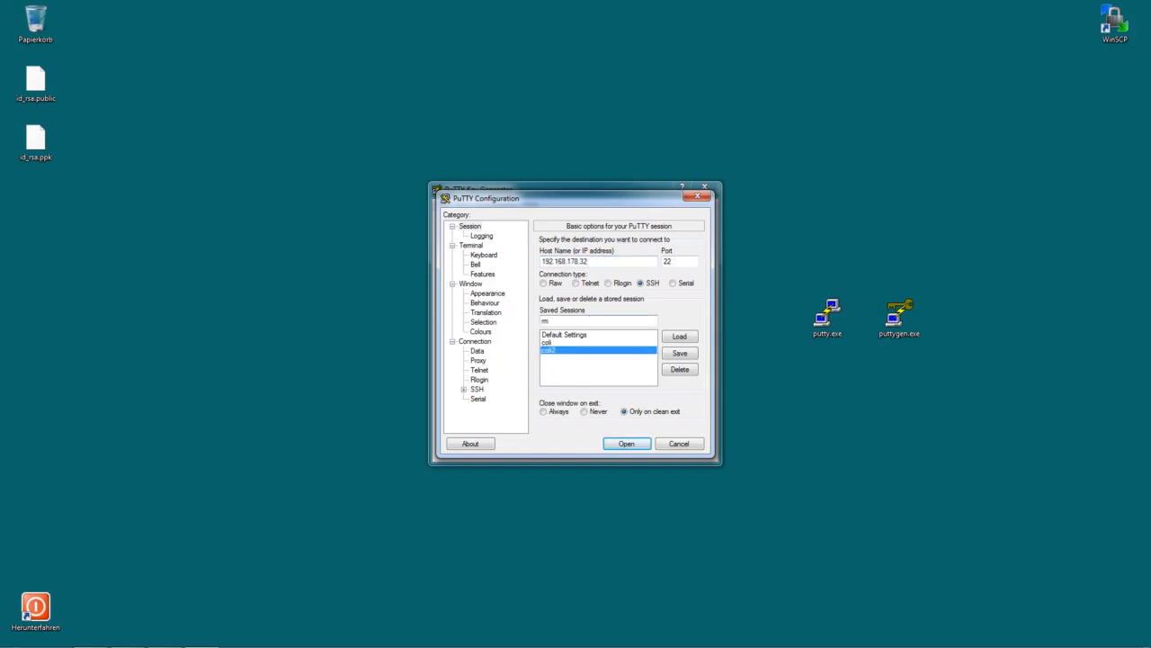
pyautogui.click(679, 352)
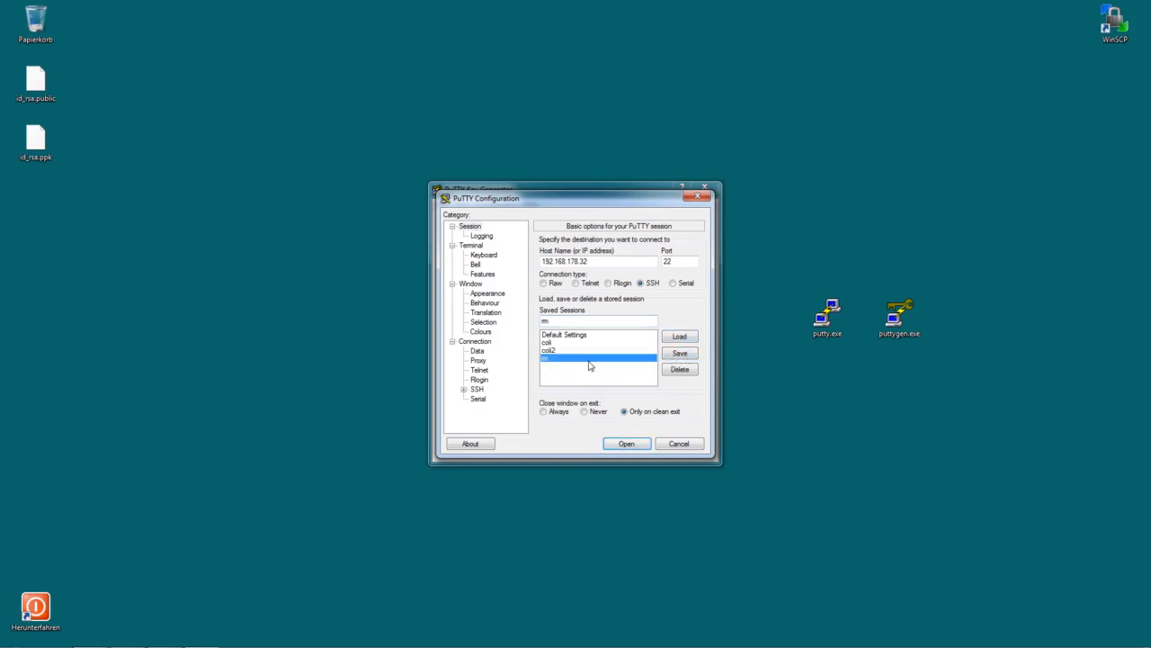
# Connect to 192.168.178.32 and log in as root with the tablet password.
pyautogui.click(626, 443)
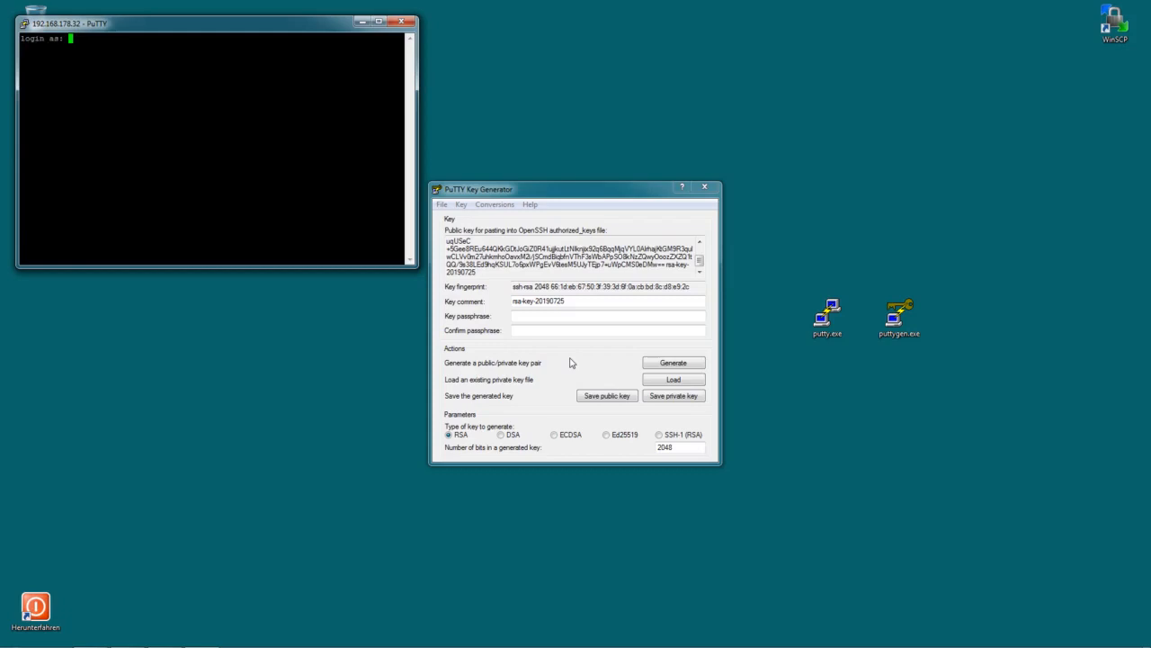
pyautogui.write('root')
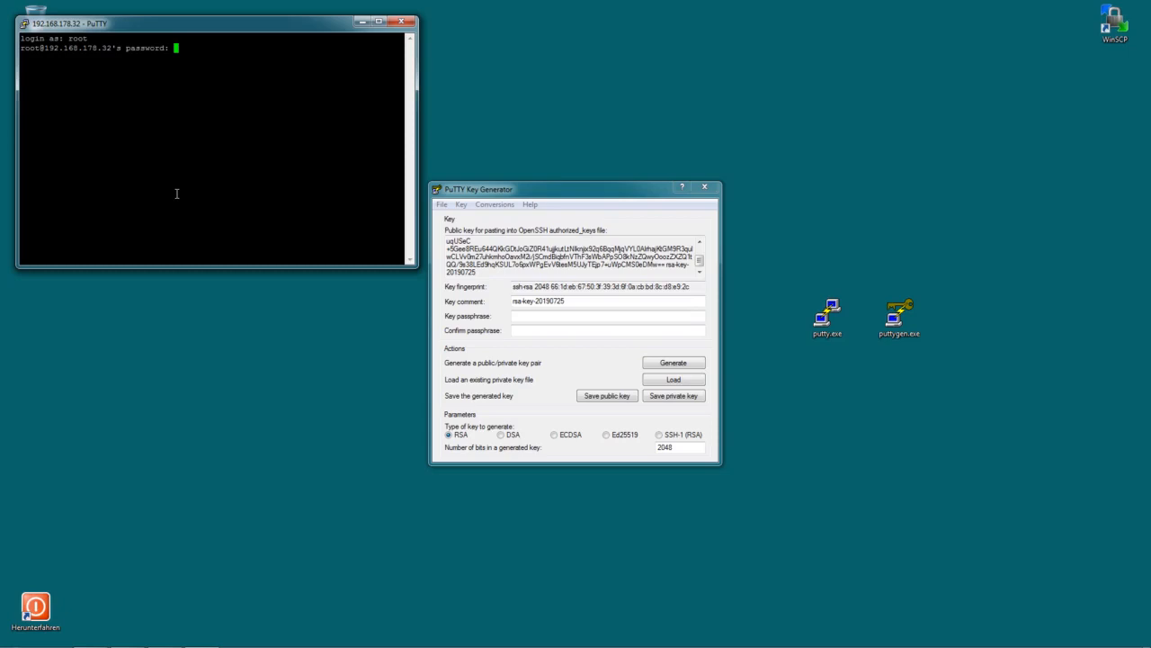
pyautogui.press('Return')
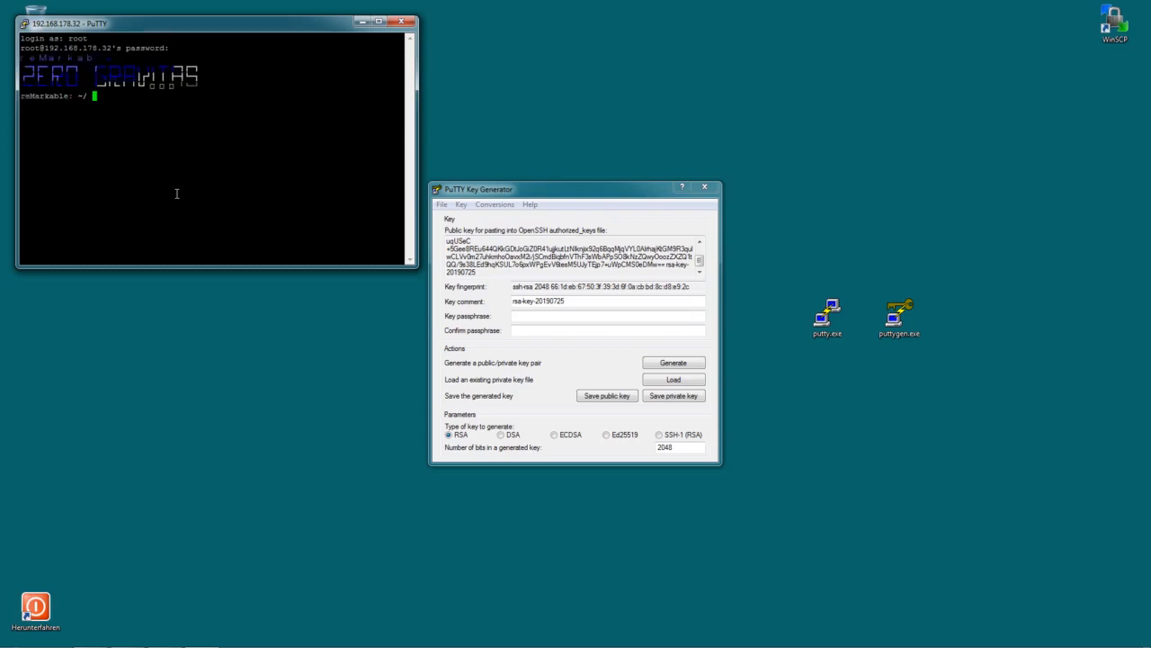
pyautogui.moveTo(183, 188)
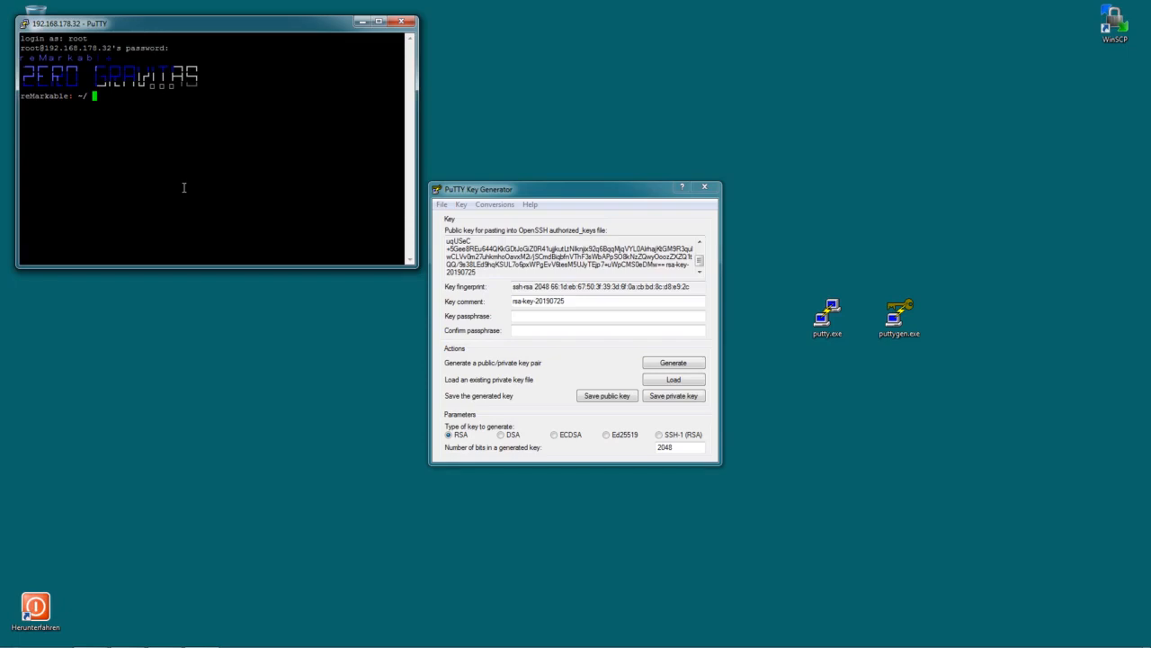
pyautogui.write('cd')
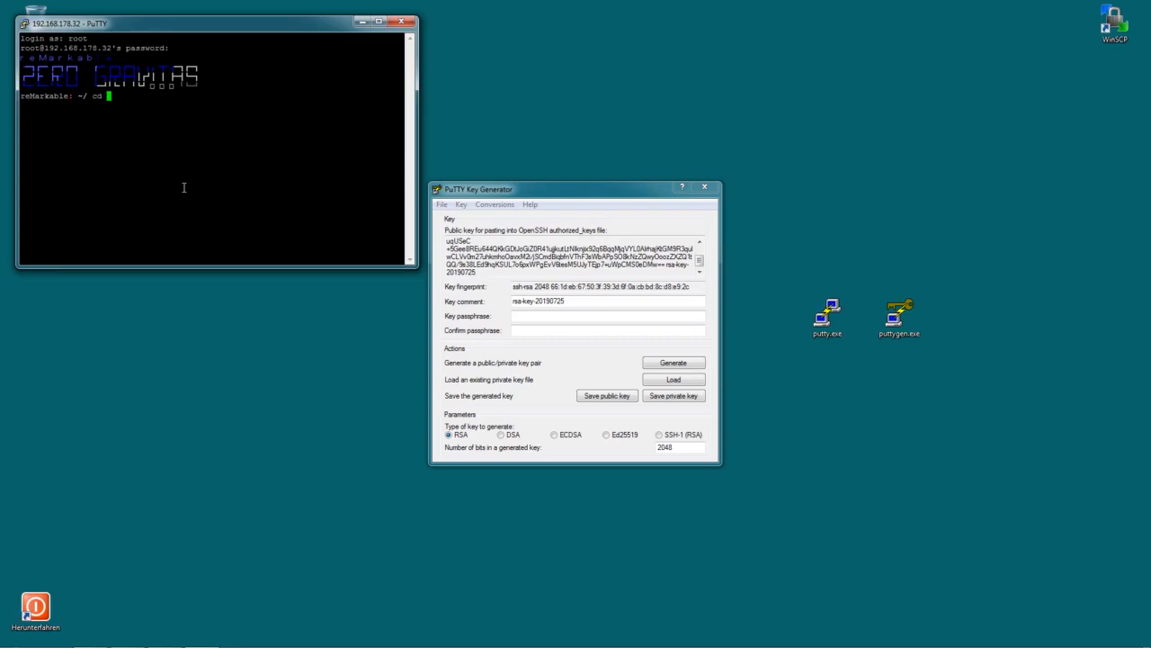
pyautogui.write('.ss')
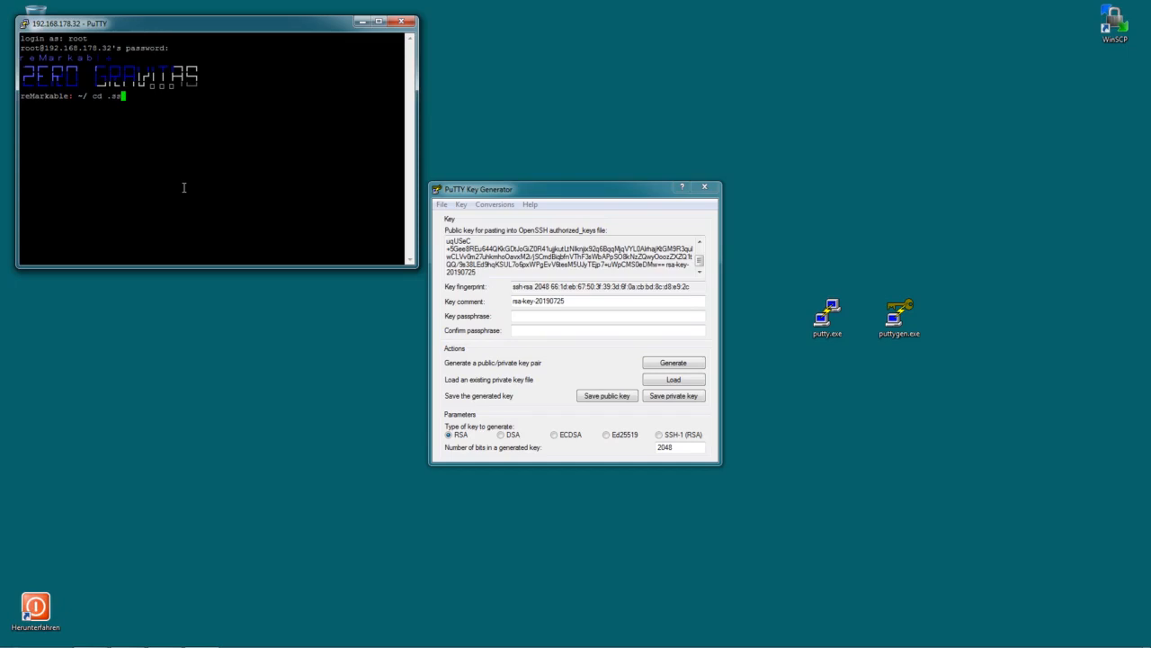
pyautogui.press('Return')
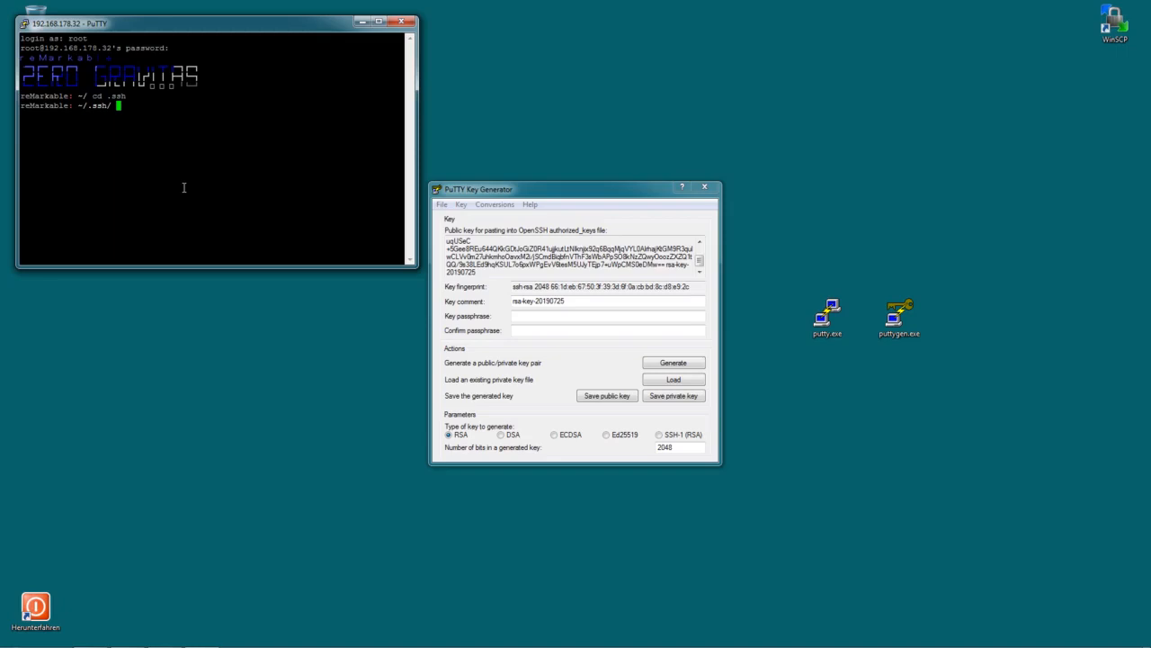
pyautogui.press('Return')
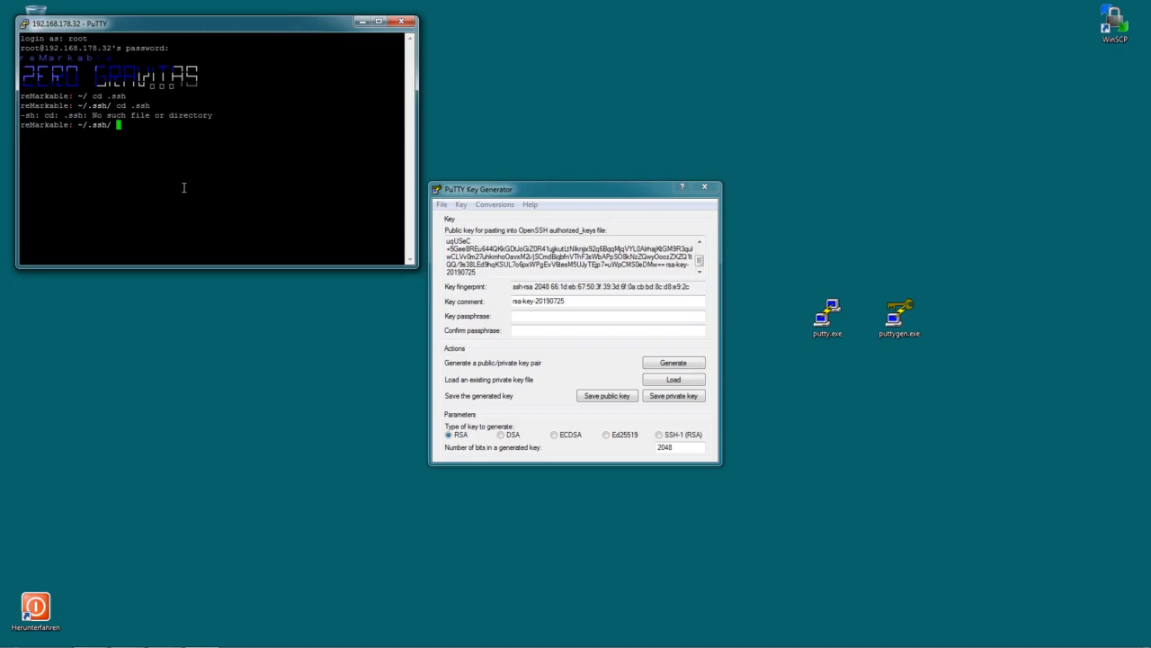
pyautogui.write('mkd')
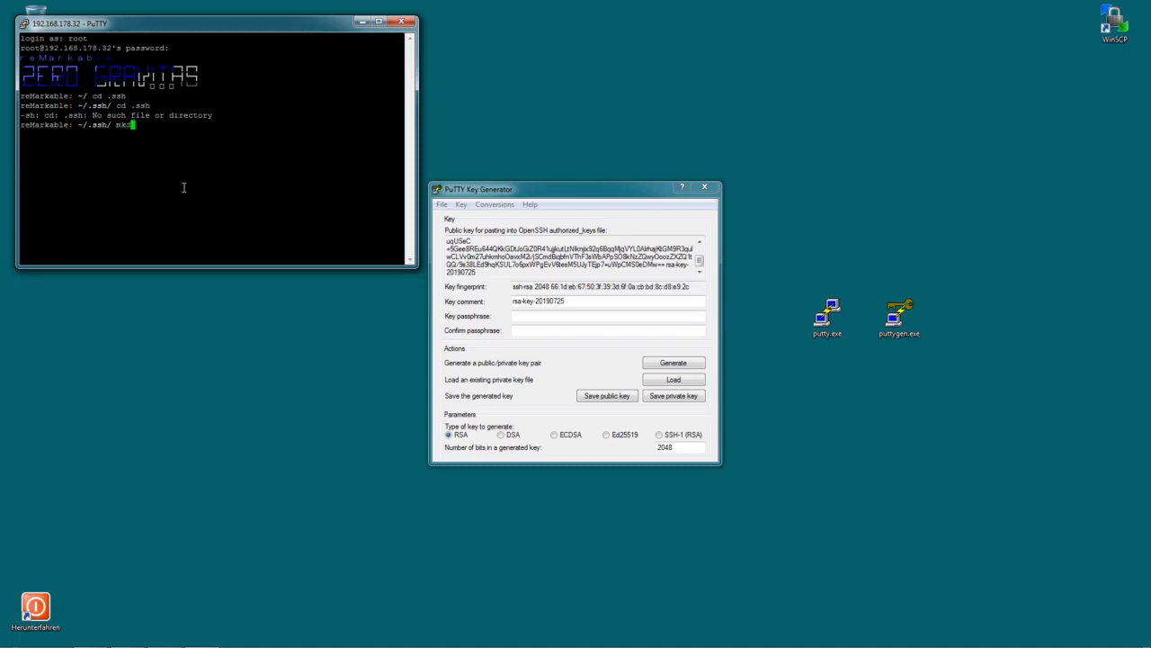
pyautogui.write('dir')
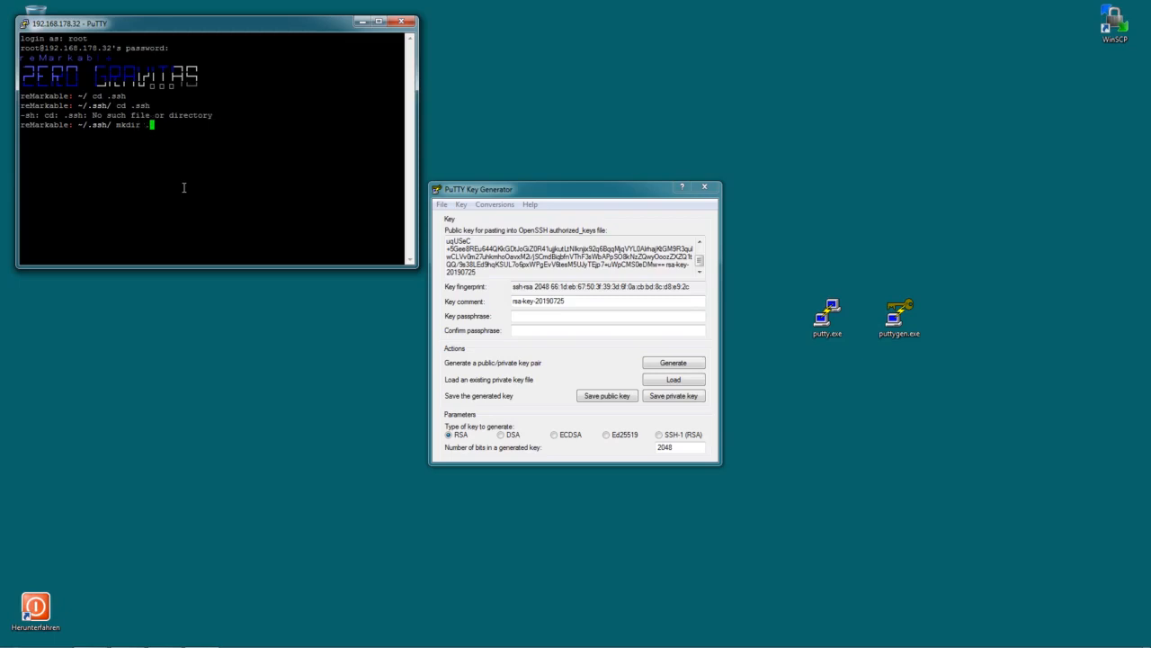
pyautogui.write('.ssh')
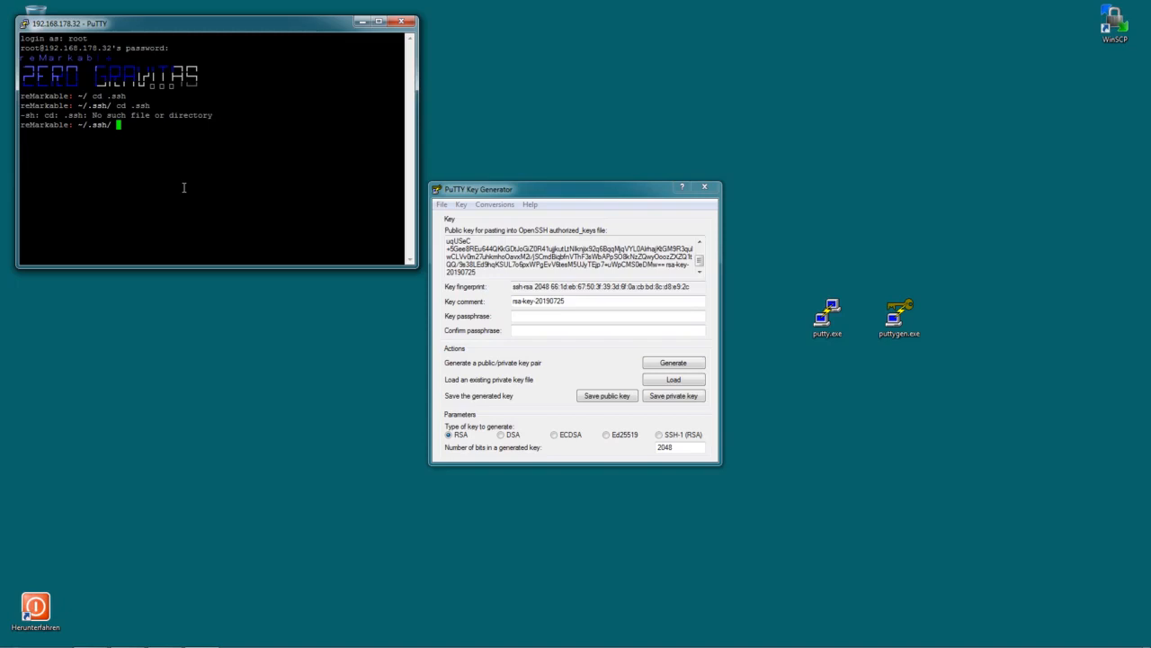
pyautogui.write('echo')
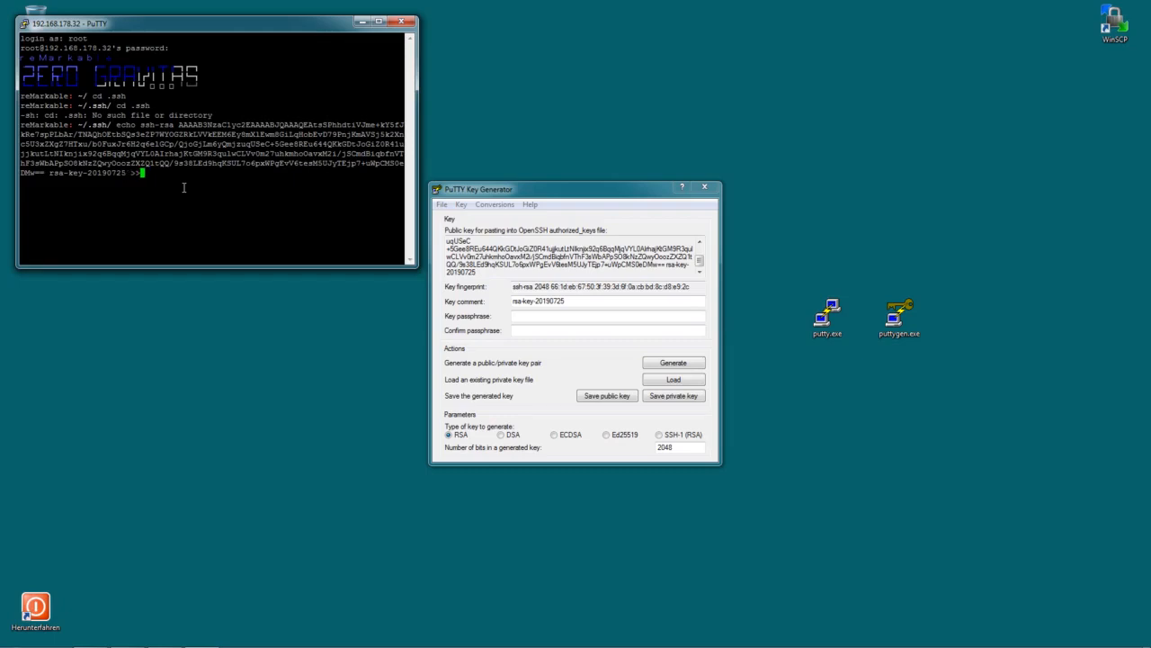
# Run echo "ssh-rsa …" >> authorized_keys to append the public key.
pyautogui.write('authorized_keys')
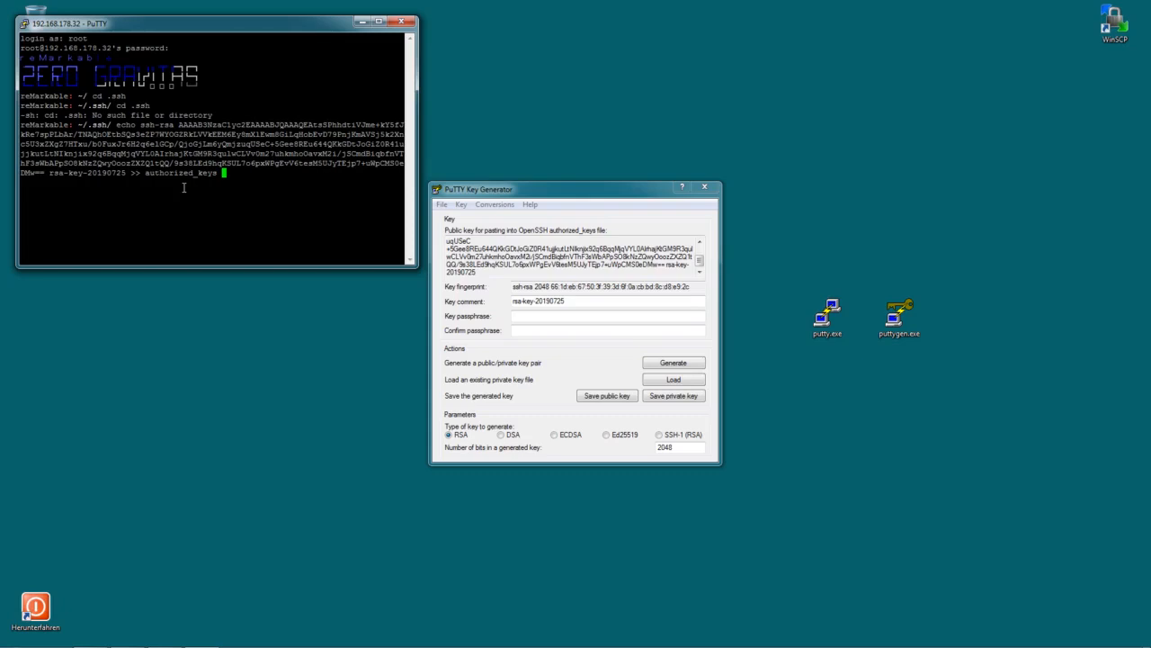
pyautogui.press('Return')
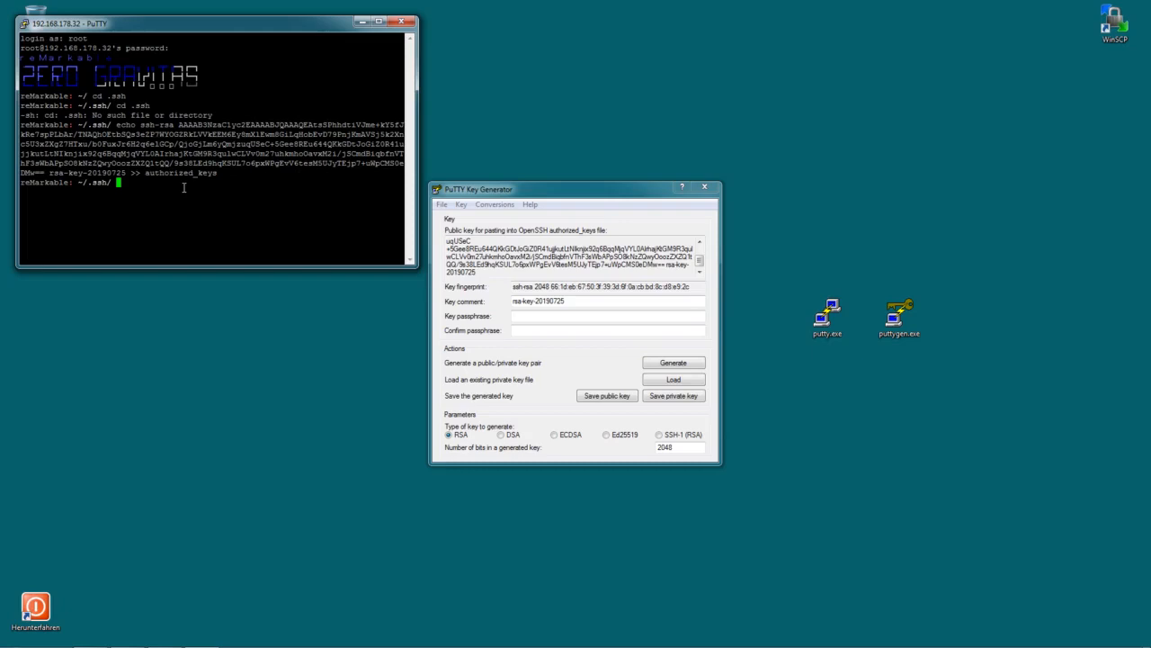
pyautogui.moveTo(736, 197)
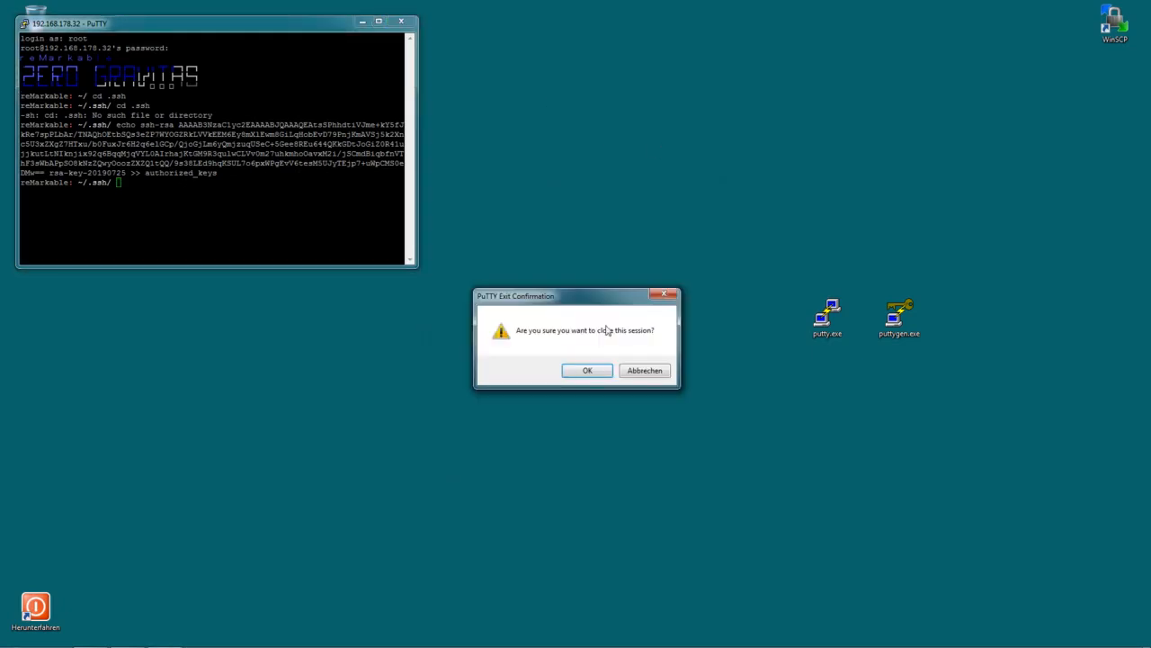
# Close the old session, relaunch PuTTY, and browse for an SSH Auth private key file.
pyautogui.click(587, 370)
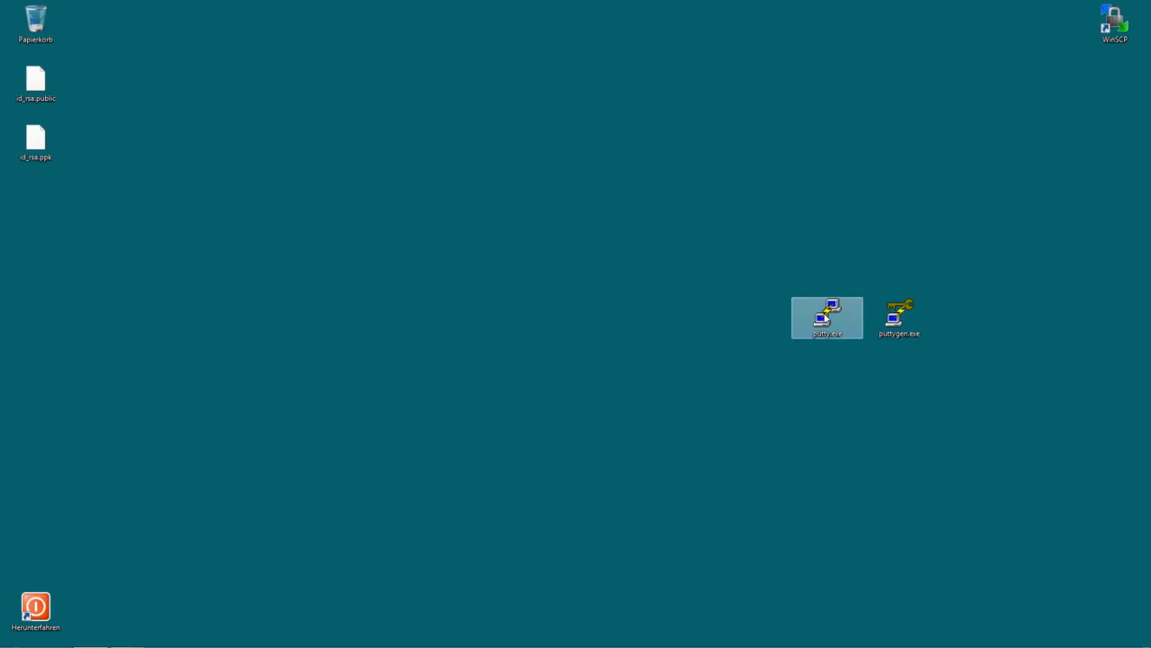
pyautogui.doubleClick(827, 315)
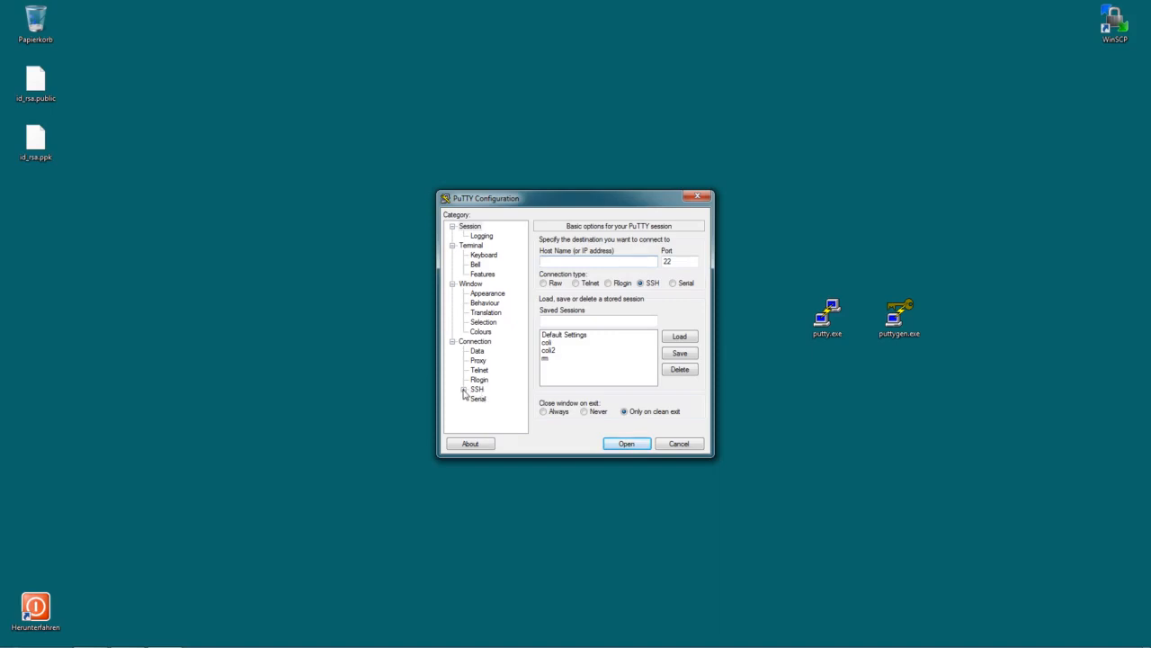
pyautogui.click(465, 389)
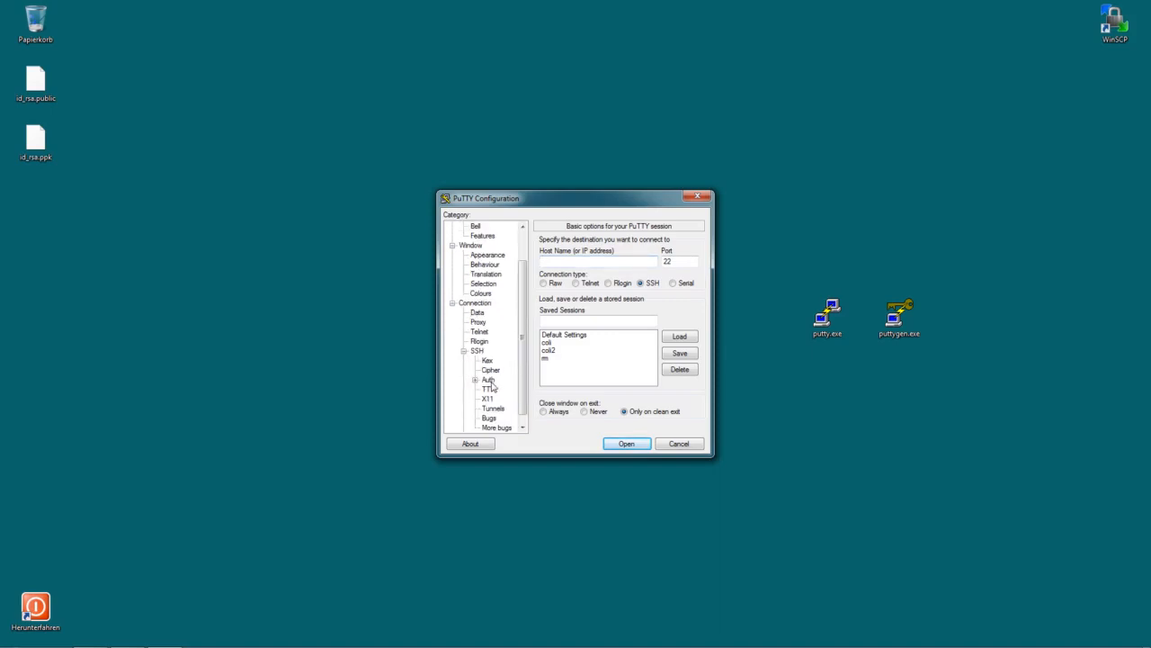
pyautogui.click(487, 380)
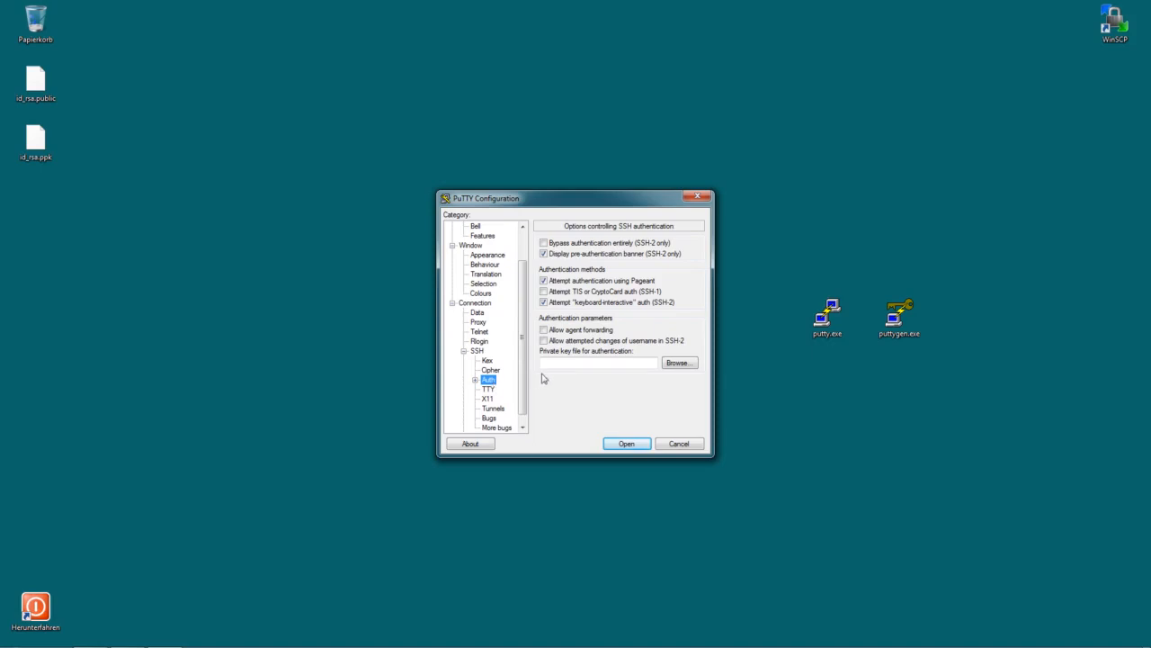
pyautogui.moveTo(603, 360)
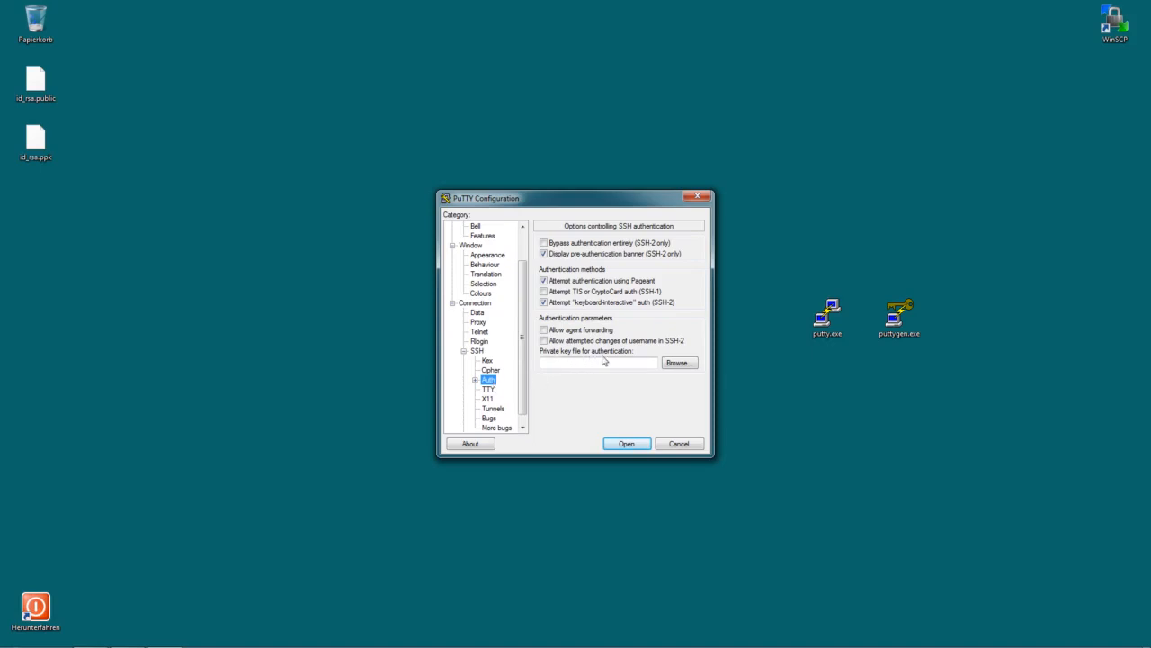
pyautogui.click(678, 362)
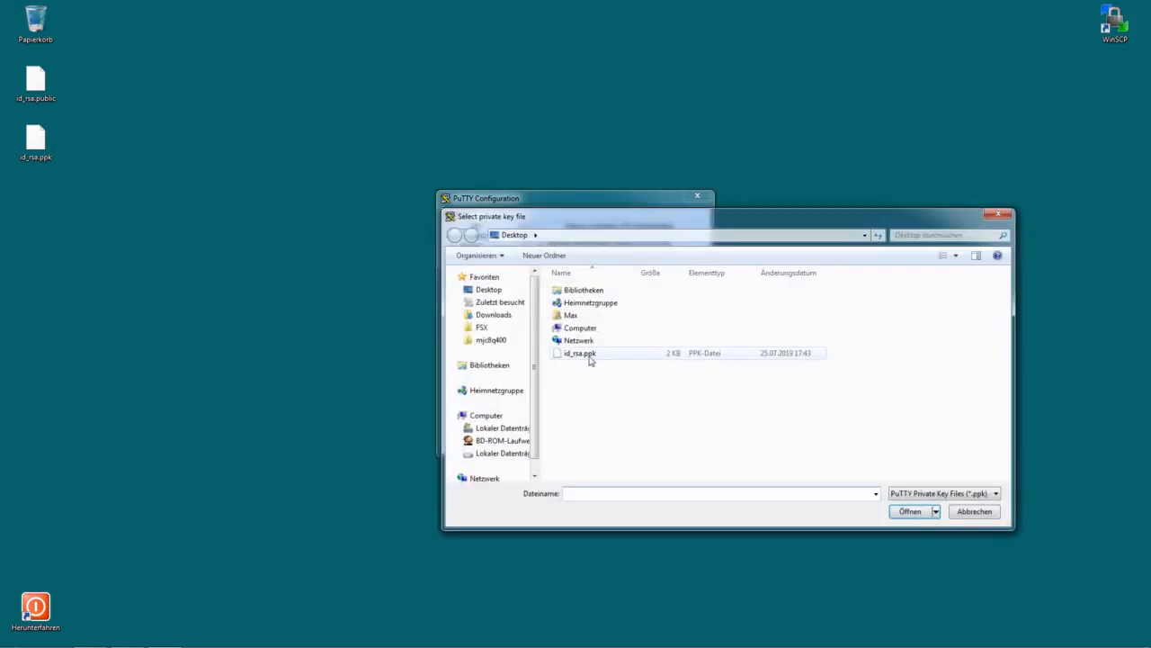
# Set Desktop\id_rsa.ppk as the SSH authentication private key and return to Session settings.
pyautogui.click(580, 352)
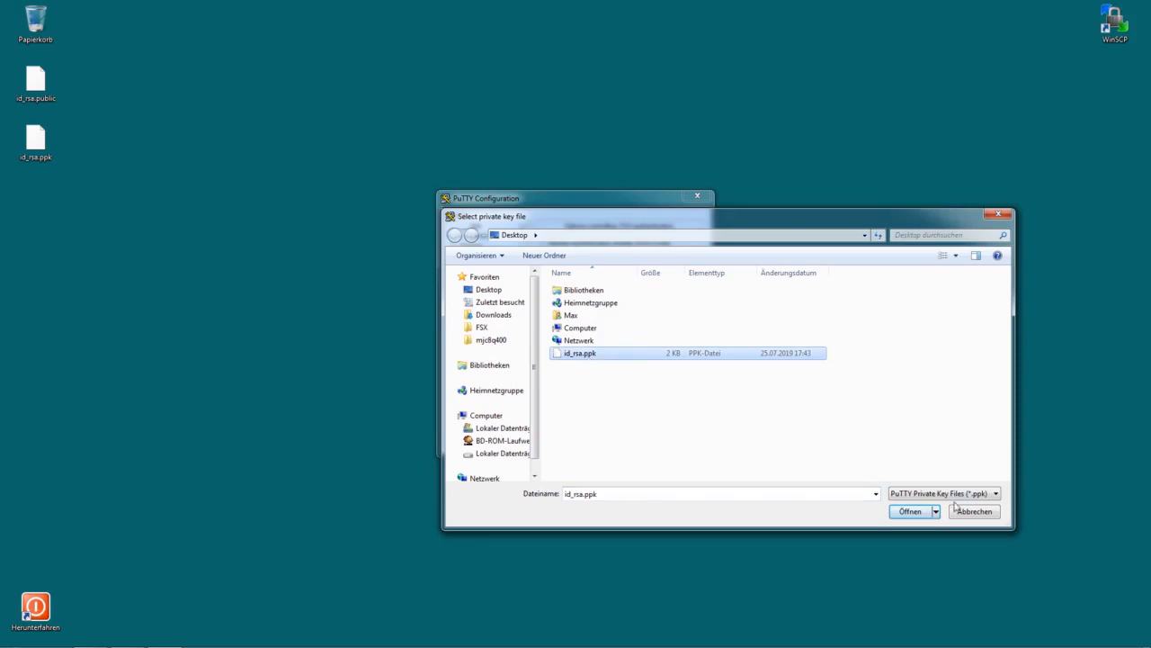
pyautogui.click(909, 511)
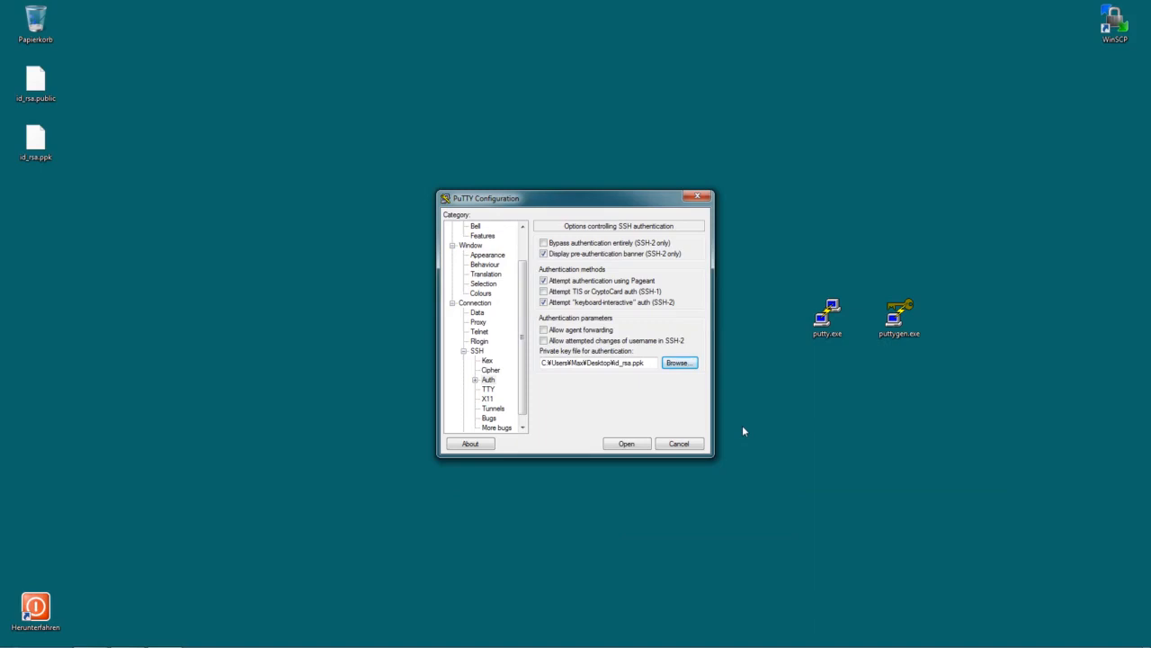
pyautogui.click(469, 226)
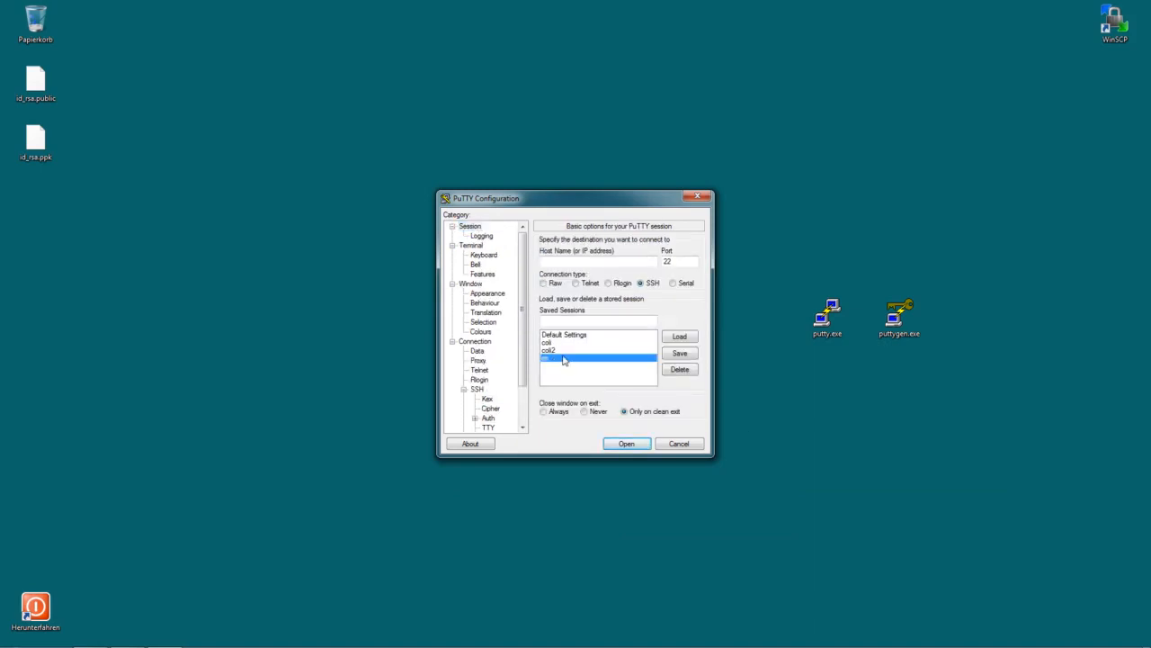
# Save the key setting into the rm session and connect to 192.168.178.32.
pyautogui.click(679, 335)
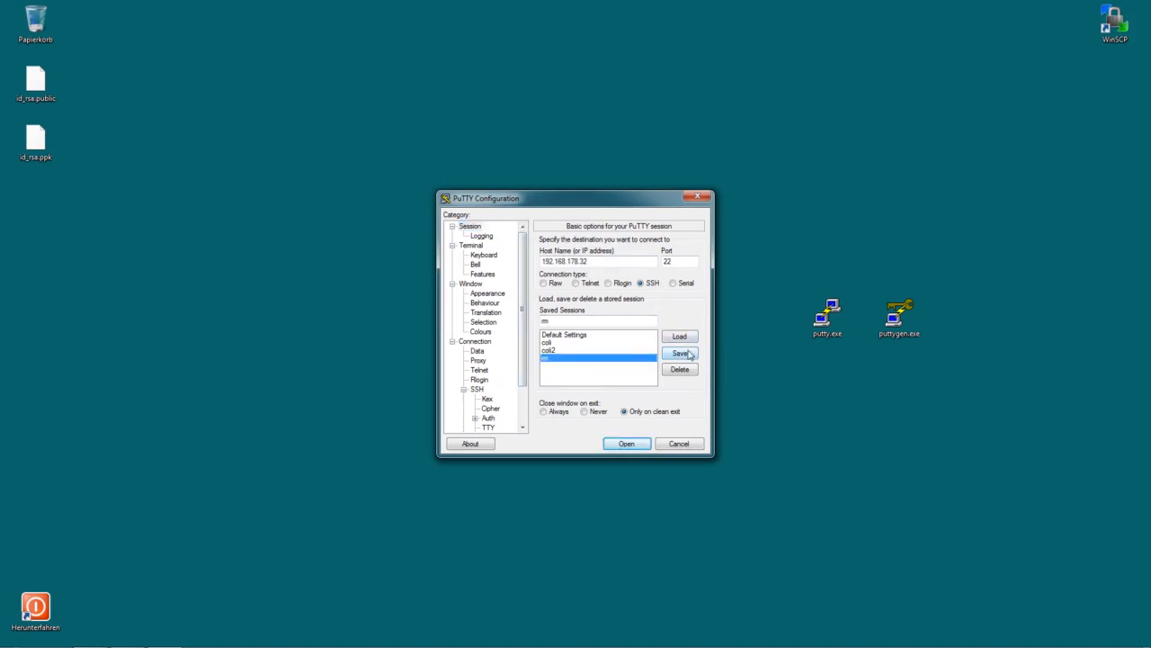
pyautogui.click(679, 353)
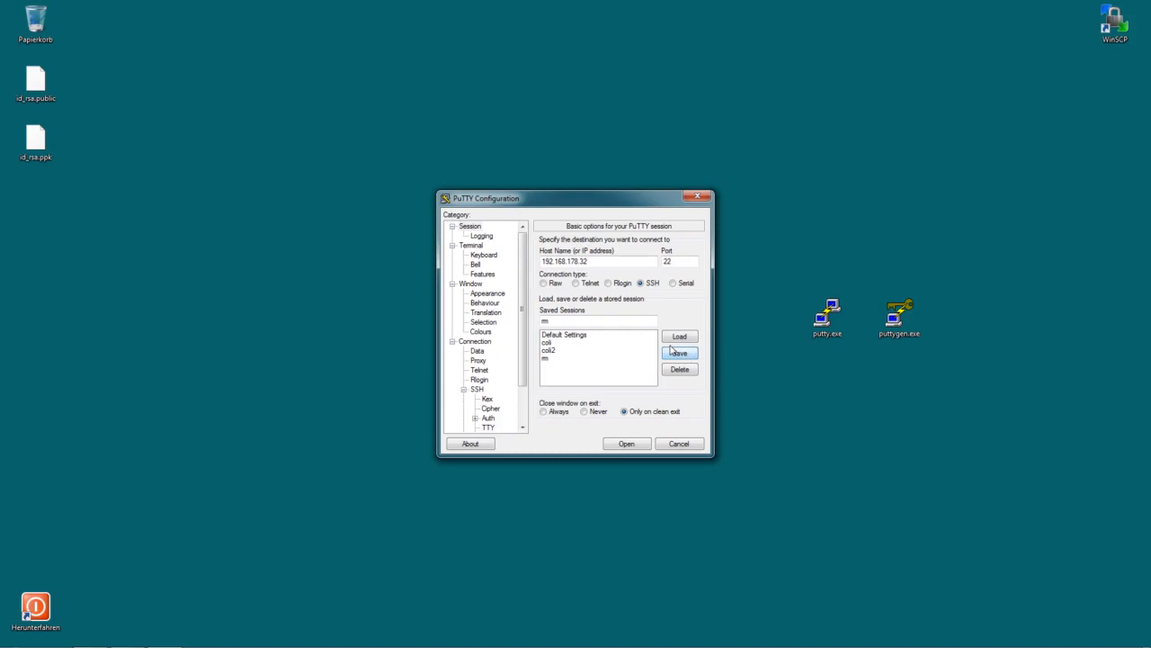
pyautogui.moveTo(660, 406)
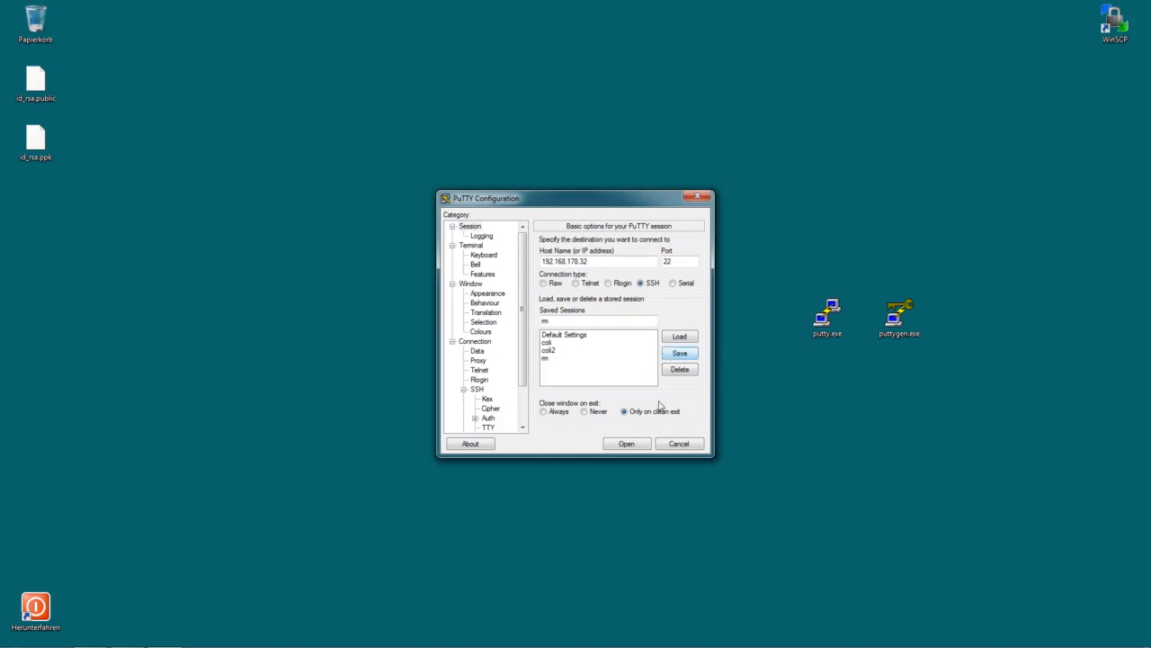
pyautogui.click(626, 443)
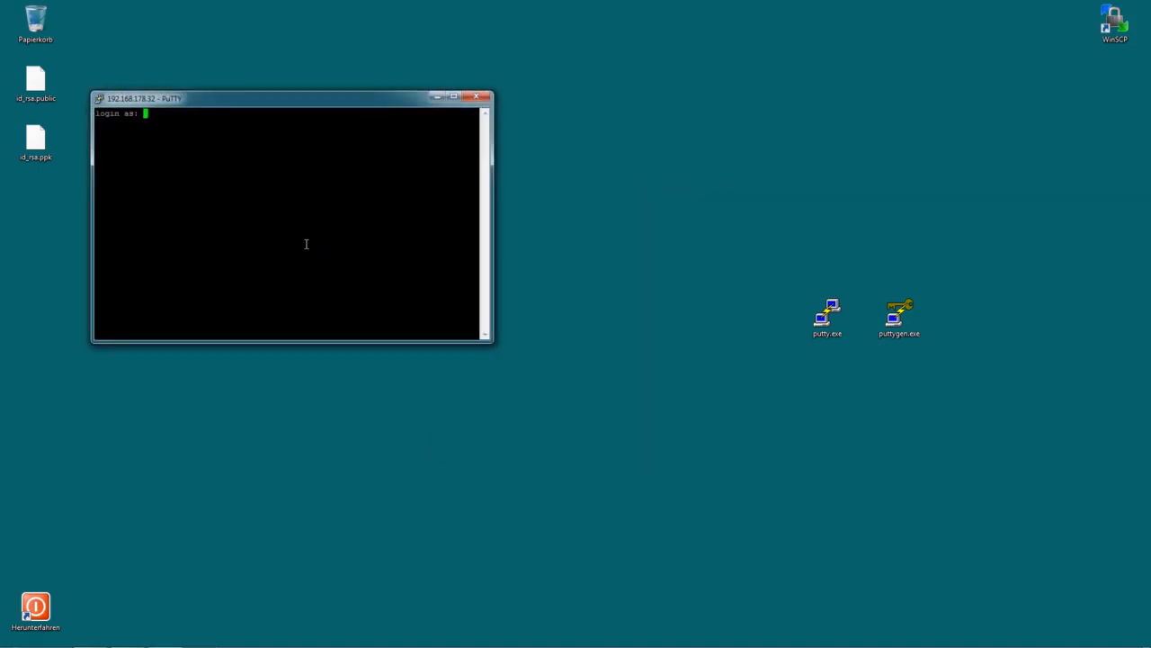
# Log in as root without a password via key rsa-key-20190725, then close the terminal.
pyautogui.write('root')
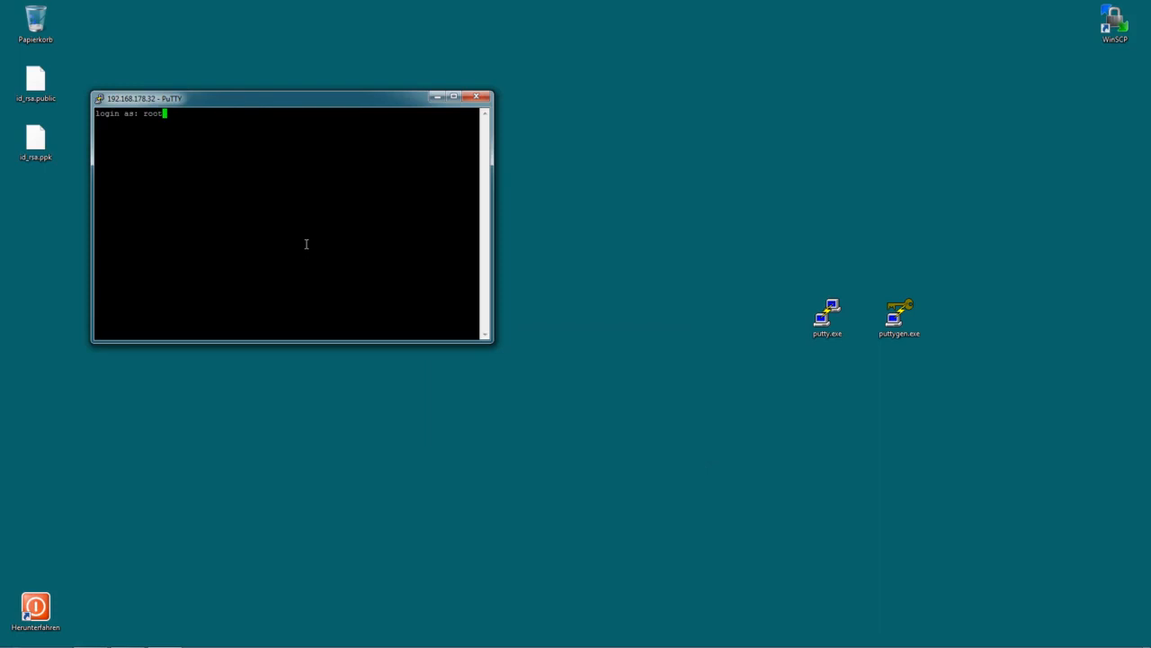
pyautogui.press('Return')
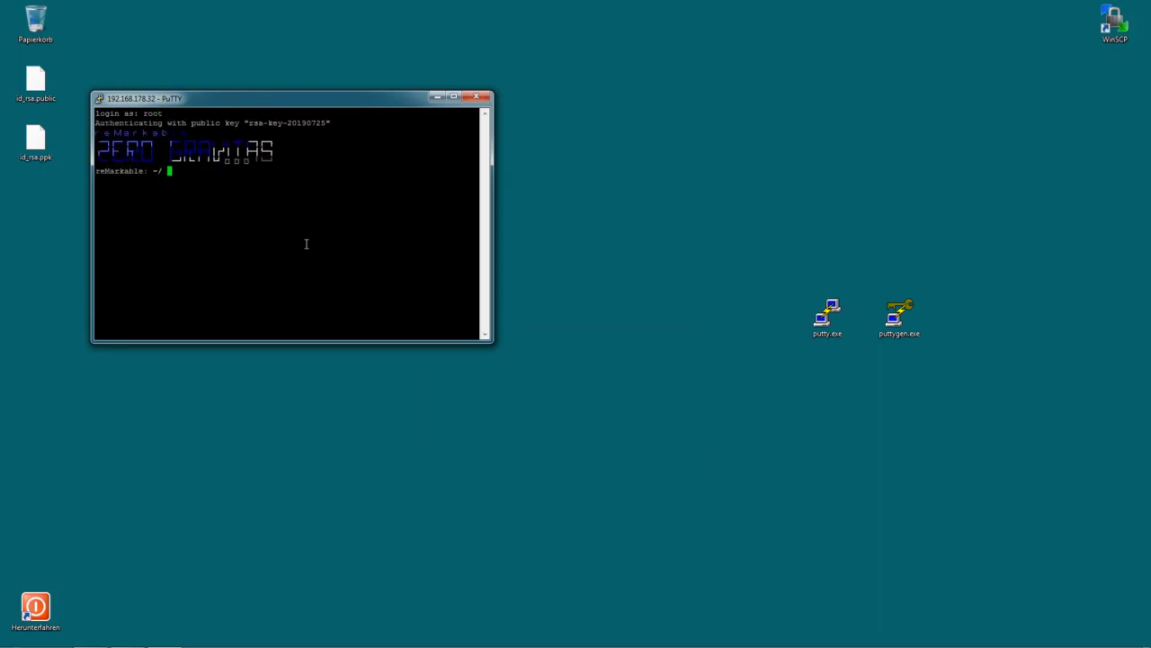
pyautogui.moveTo(341, 229)
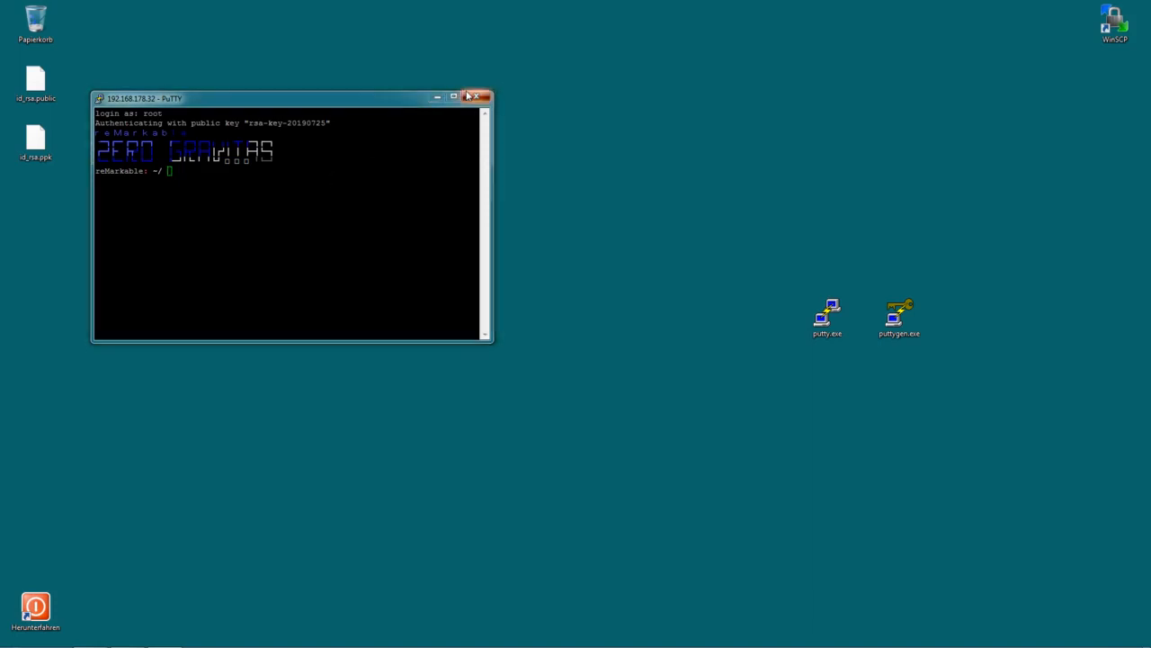
pyautogui.click(484, 97)
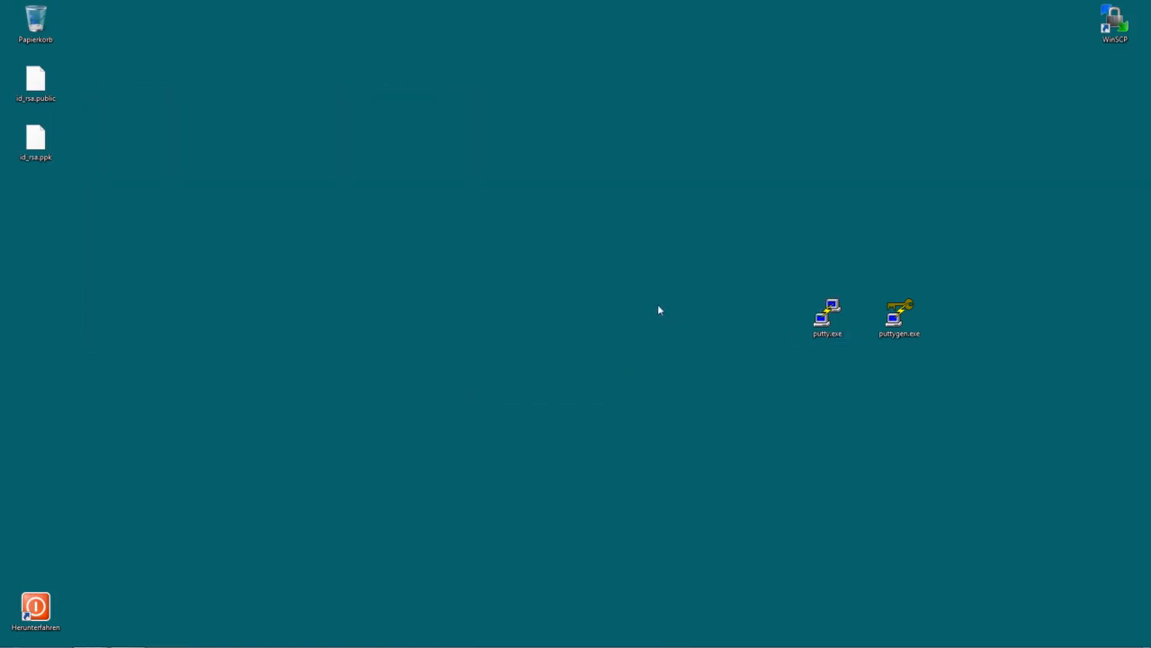
# Relaunch PuTTY, connect with the rm session, and enter root as the login name.
pyautogui.doubleClick(826, 313)
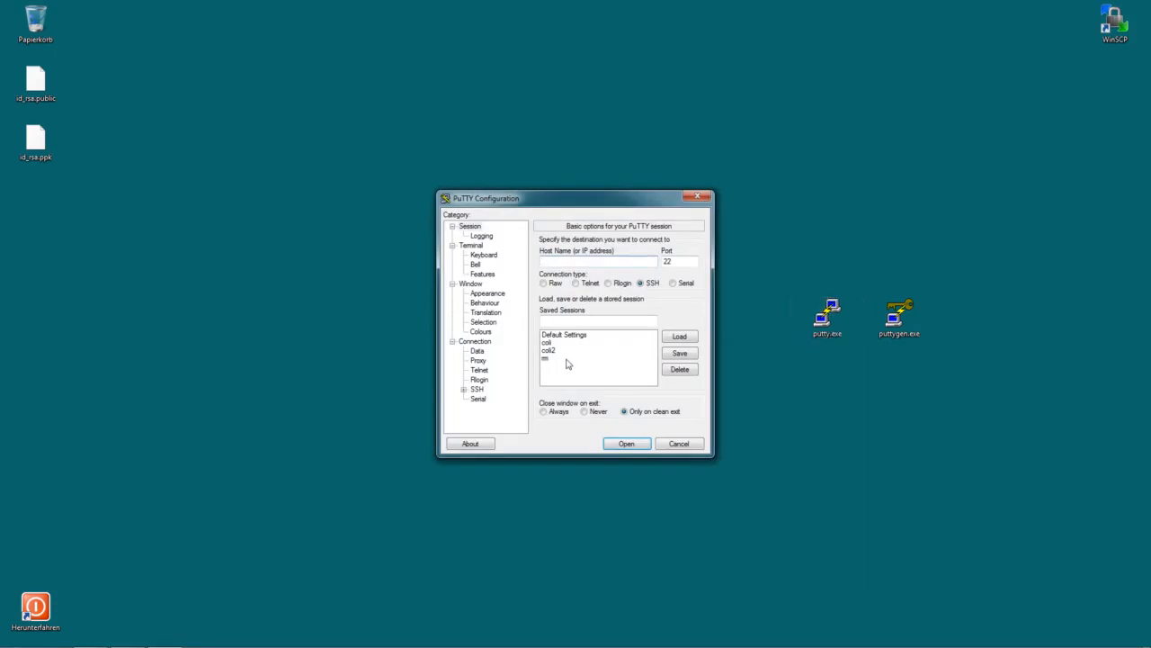
pyautogui.click(626, 443)
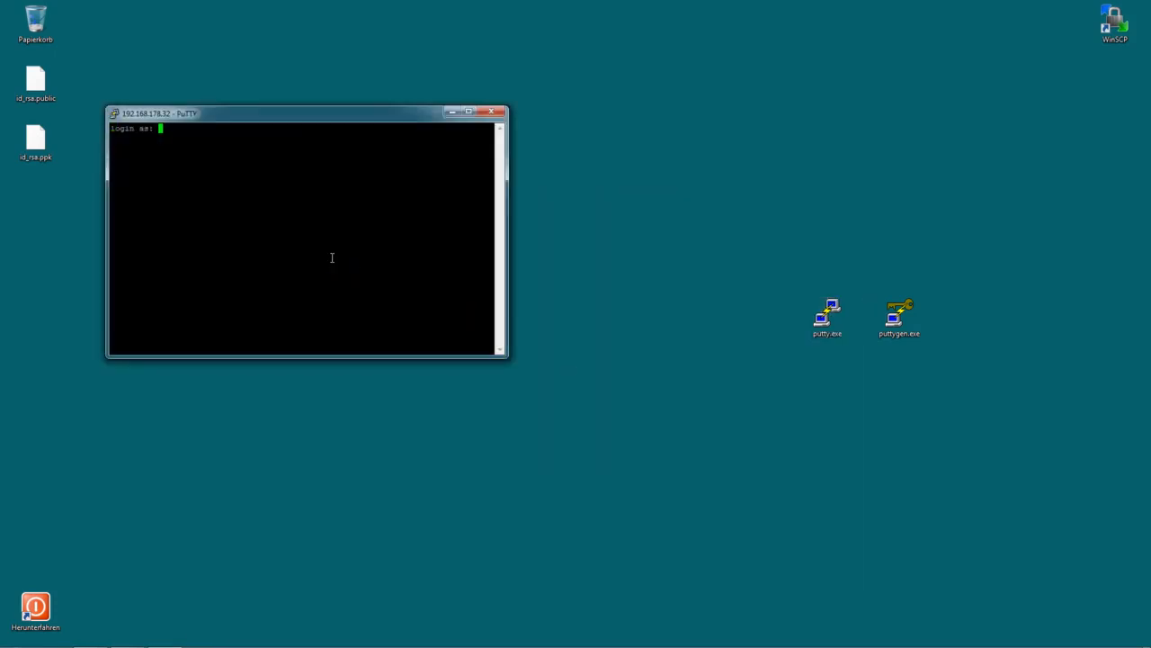
pyautogui.write('root')
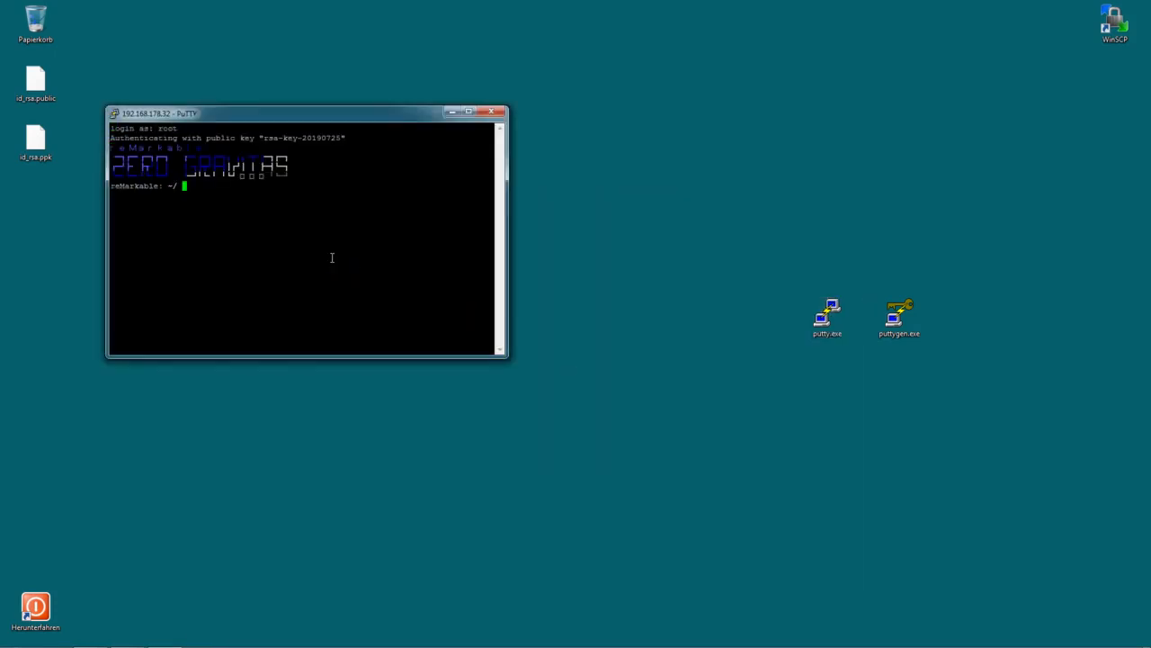